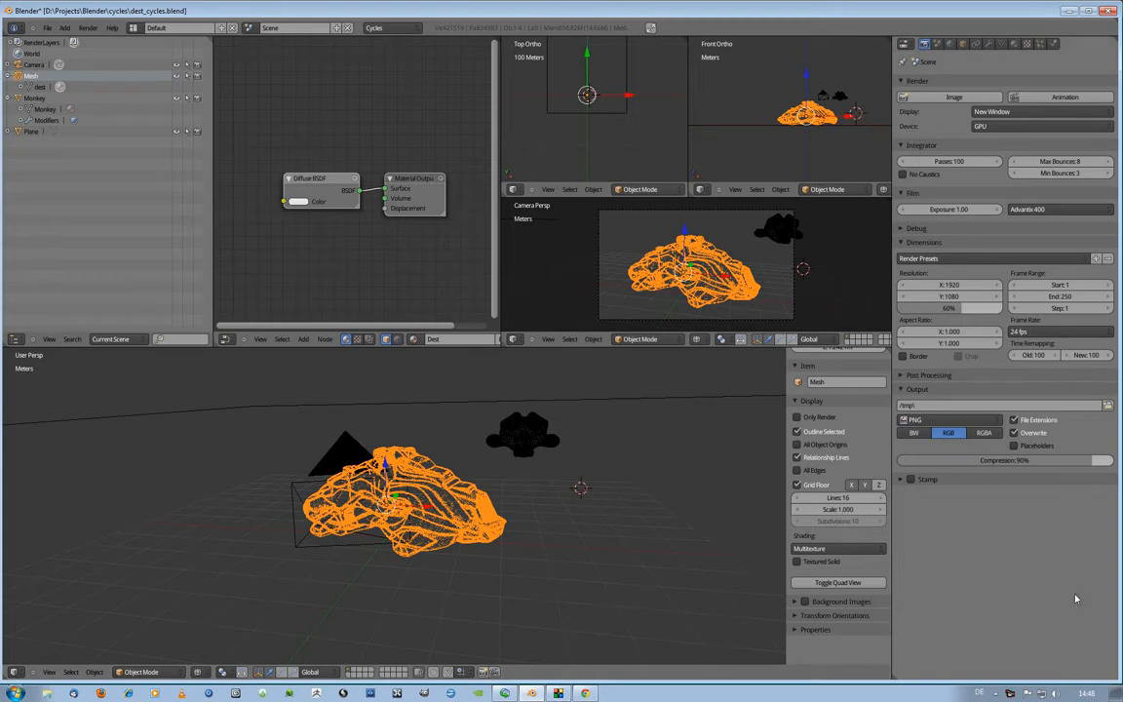
mouse_move(953, 558)
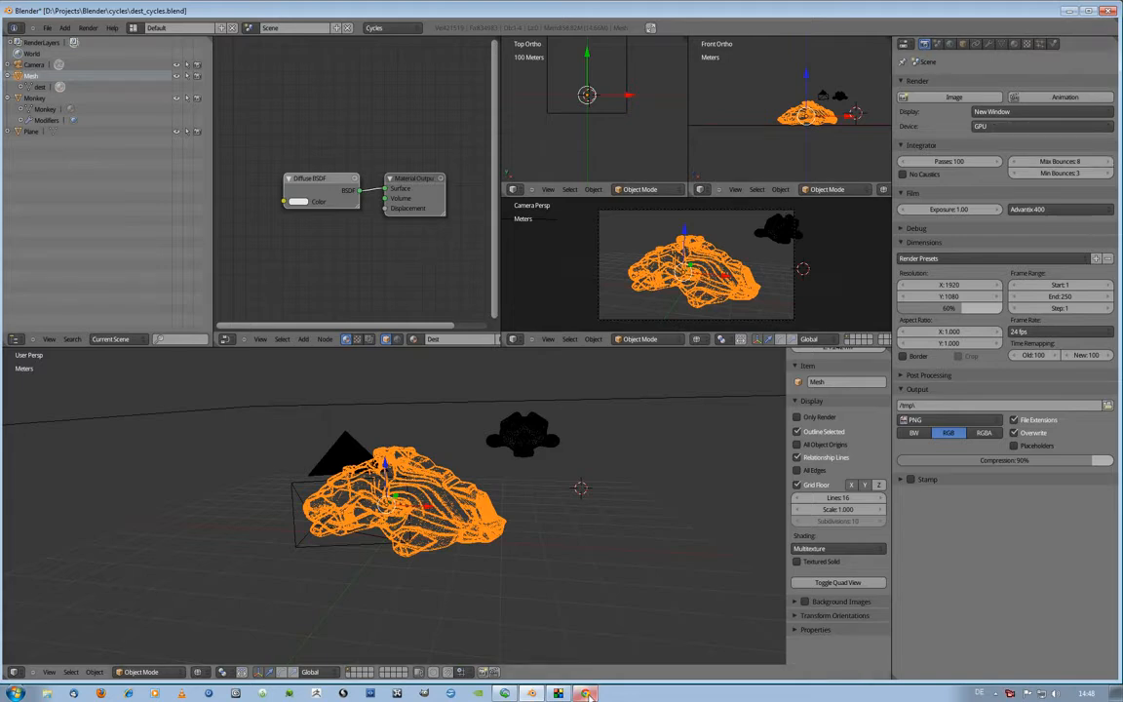
Step: Dismiss the Cycles builds browser, select the Monkey, and view its strength-100 Emission material
click(585, 693)
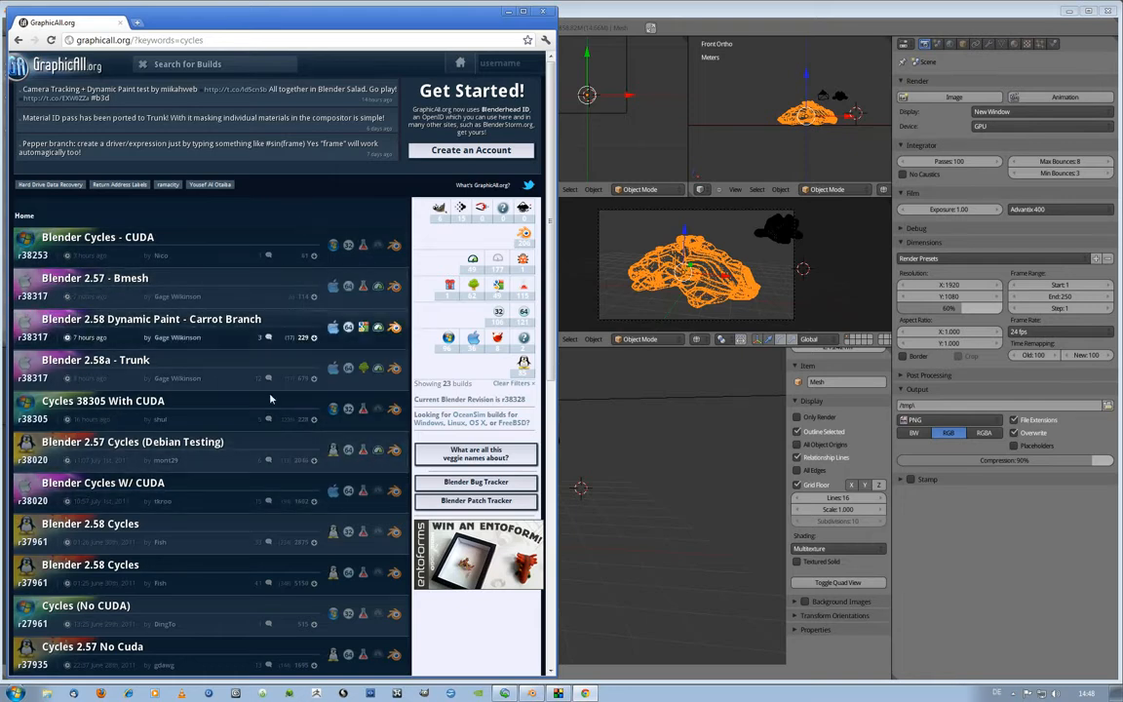
mouse_move(173, 296)
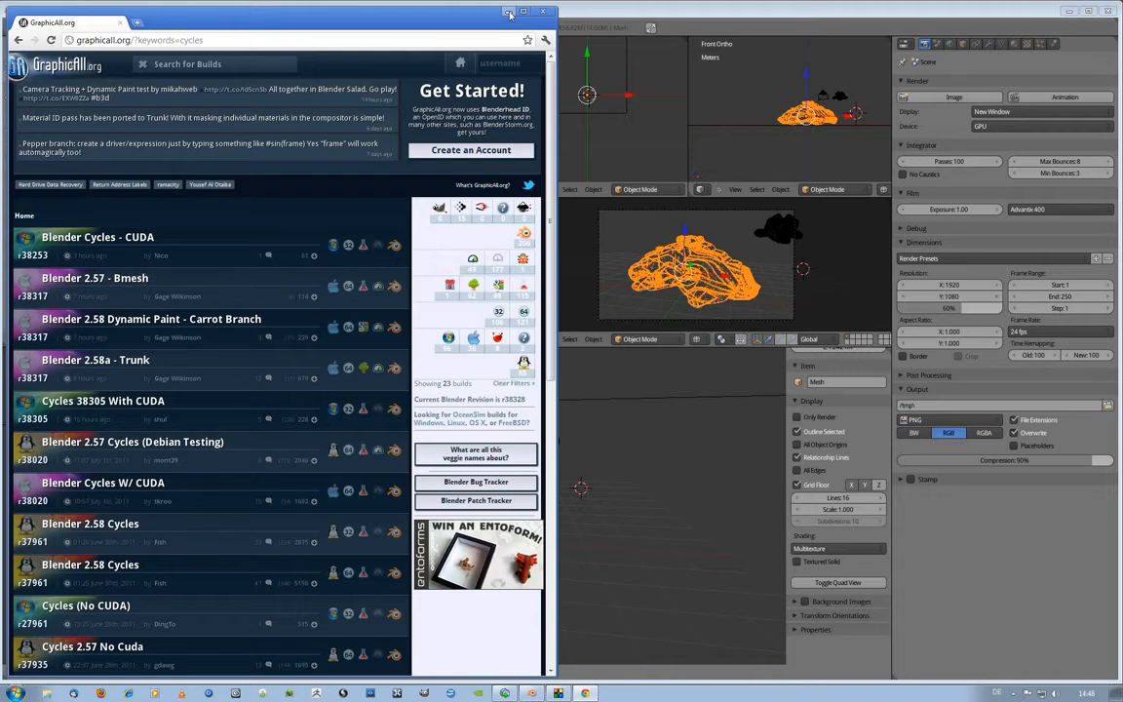
click(508, 11)
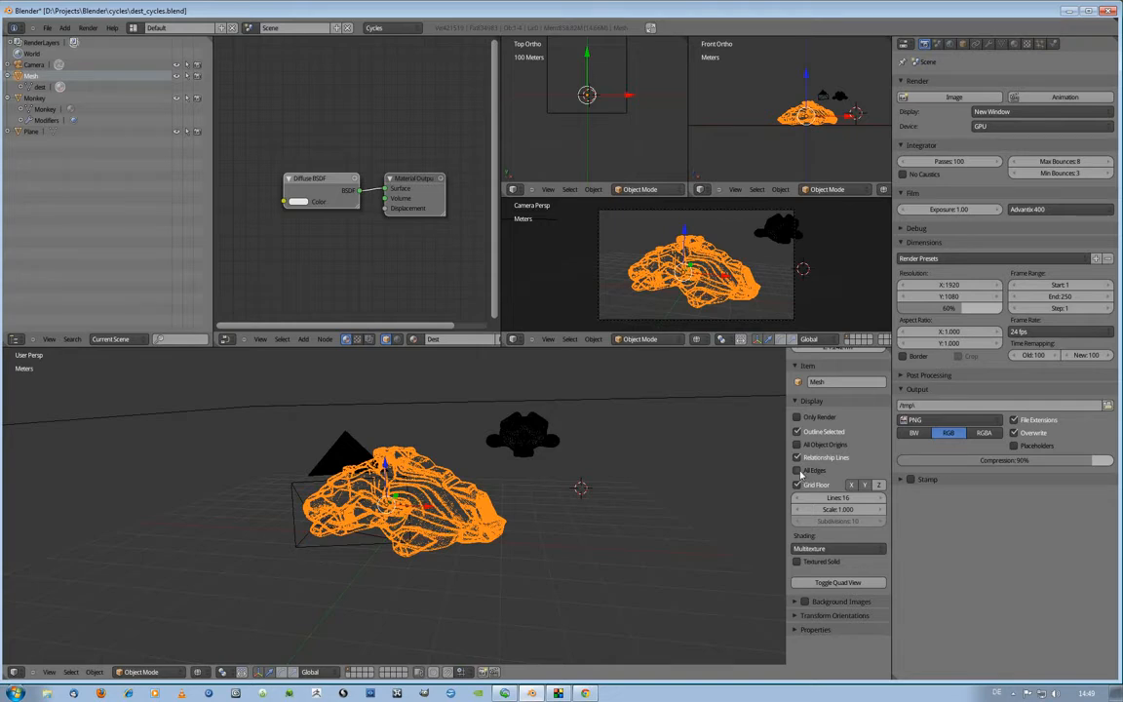
click(798, 470)
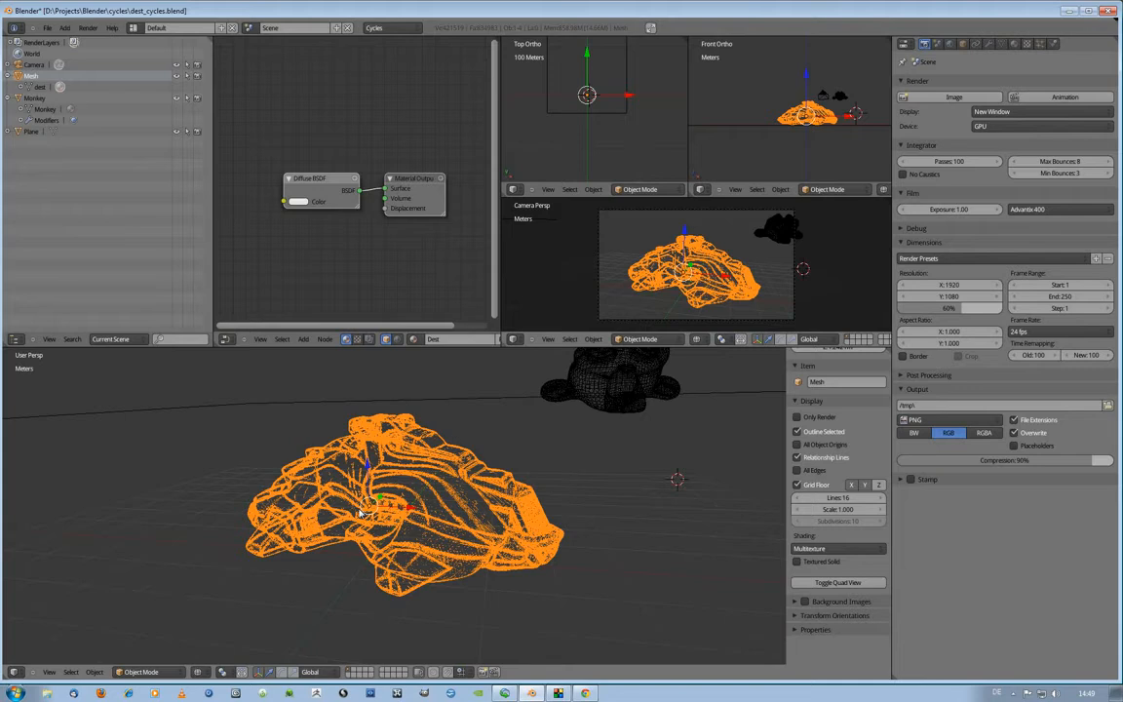
click(1017, 44)
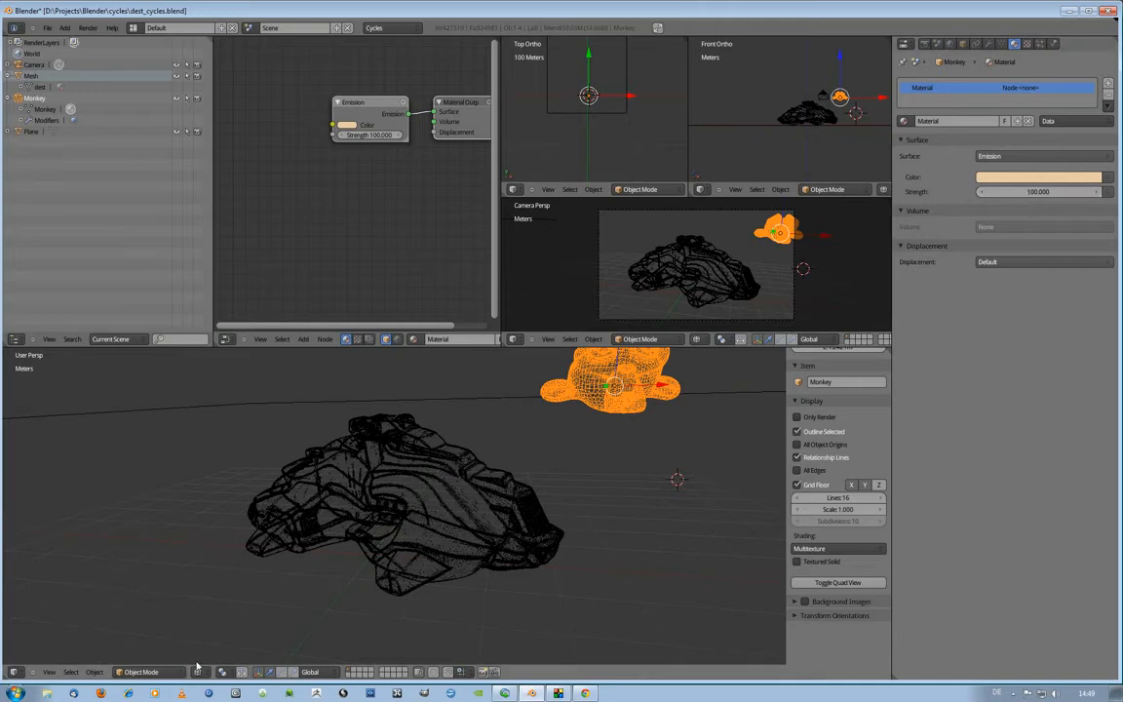
Step: Switch the 3D viewport shading from wireframe to Solid
click(199, 672)
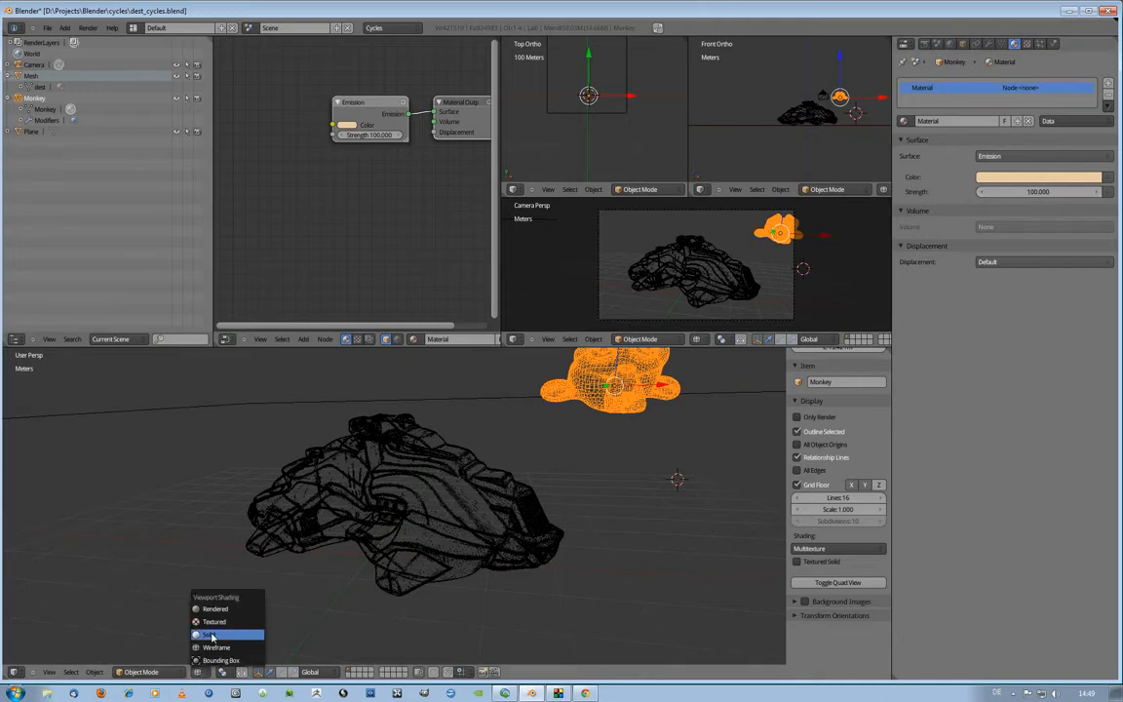
click(209, 635)
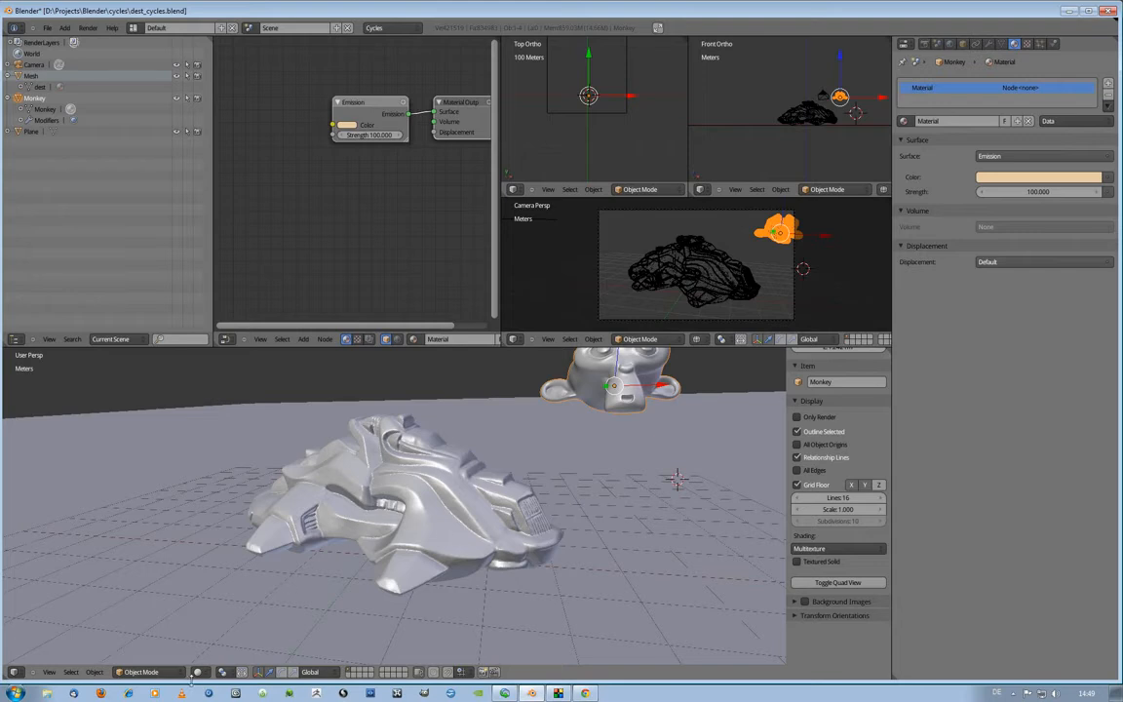
click(199, 672)
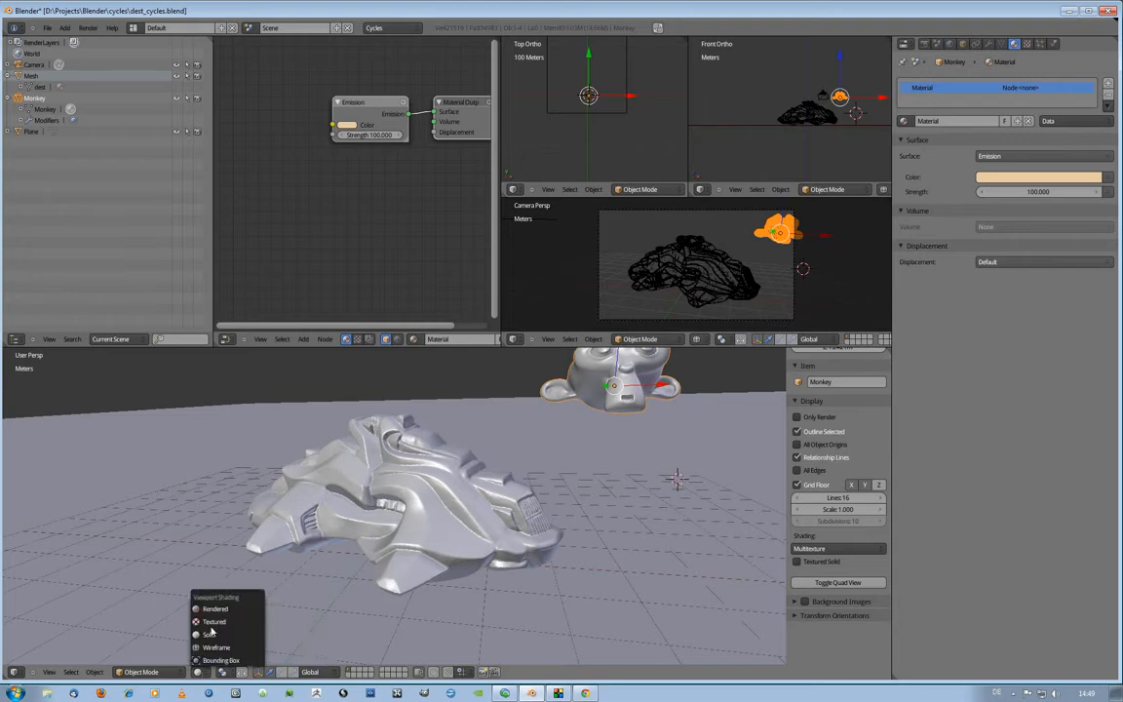
mouse_move(215, 610)
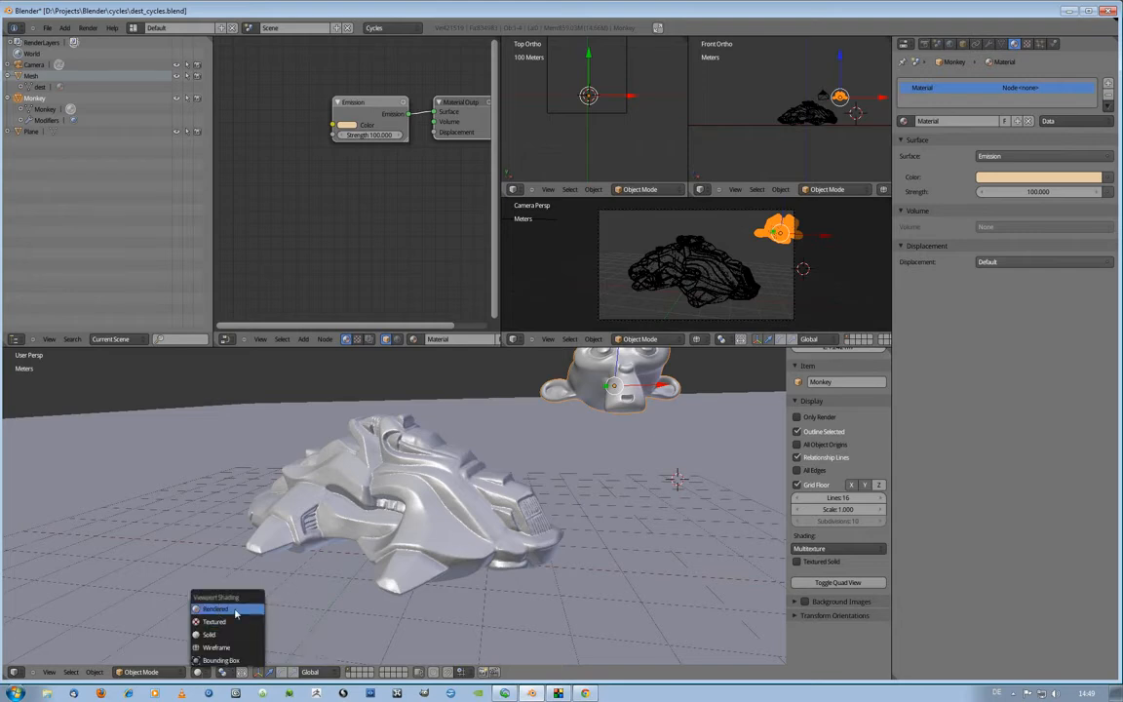
mouse_move(214, 602)
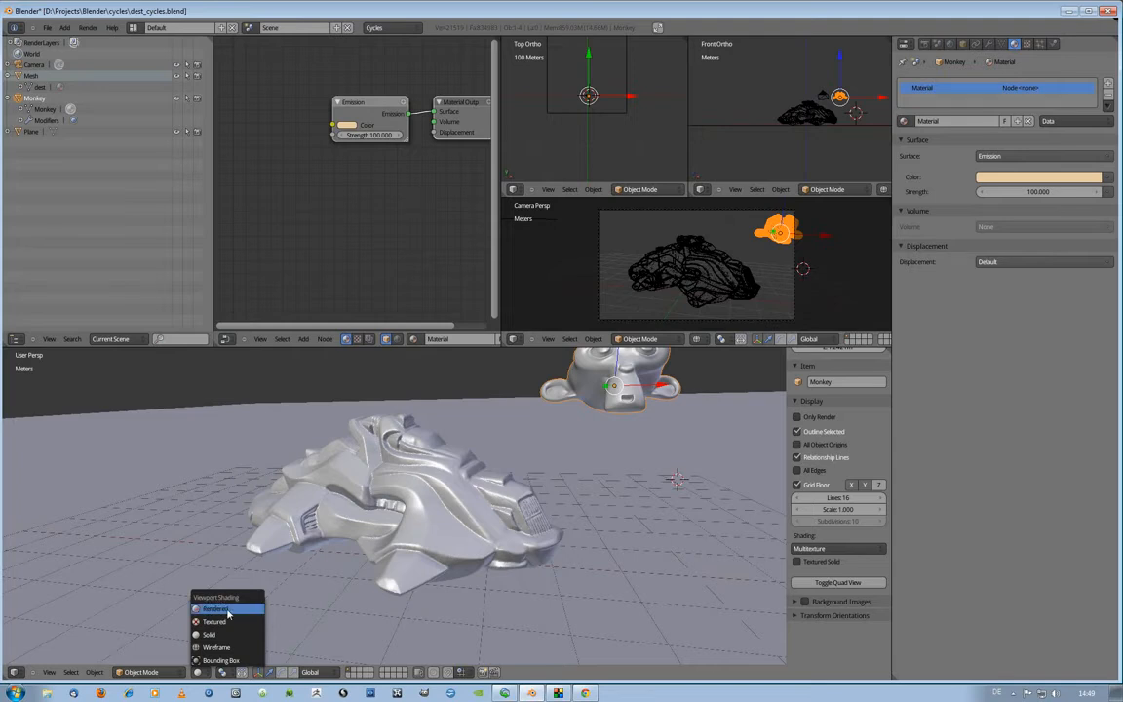
Step: Preview in Rendered shading and drag the glowing Monkey above, left and right of the mesh
click(215, 608)
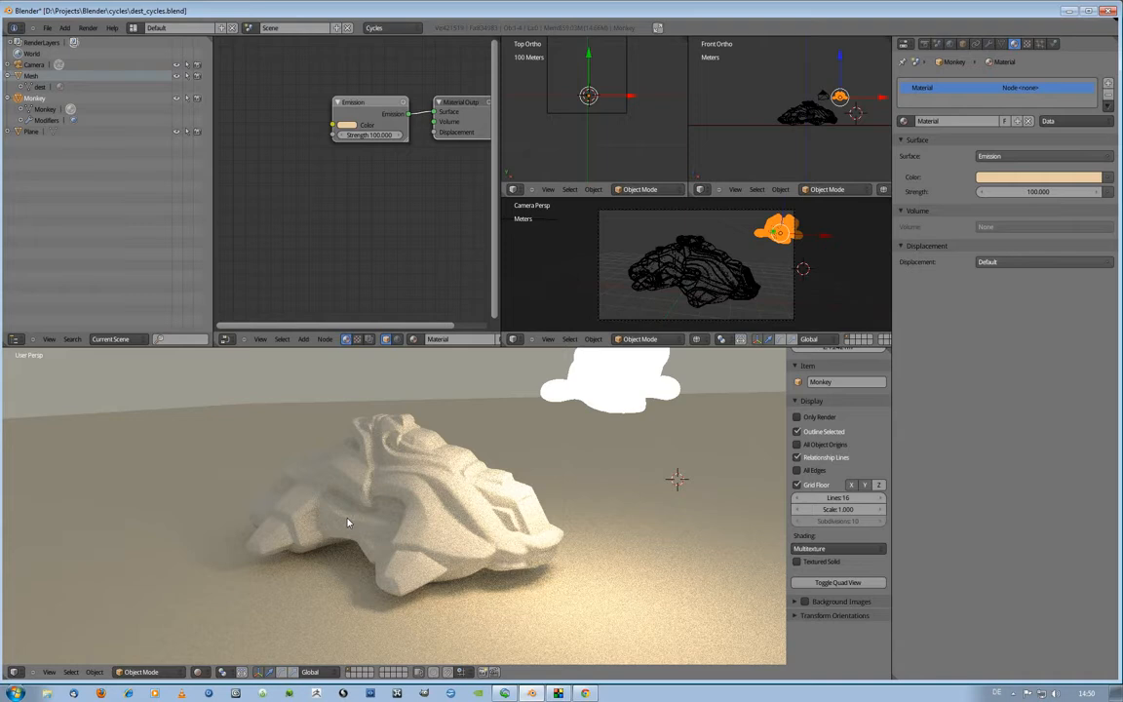
mouse_move(585, 418)
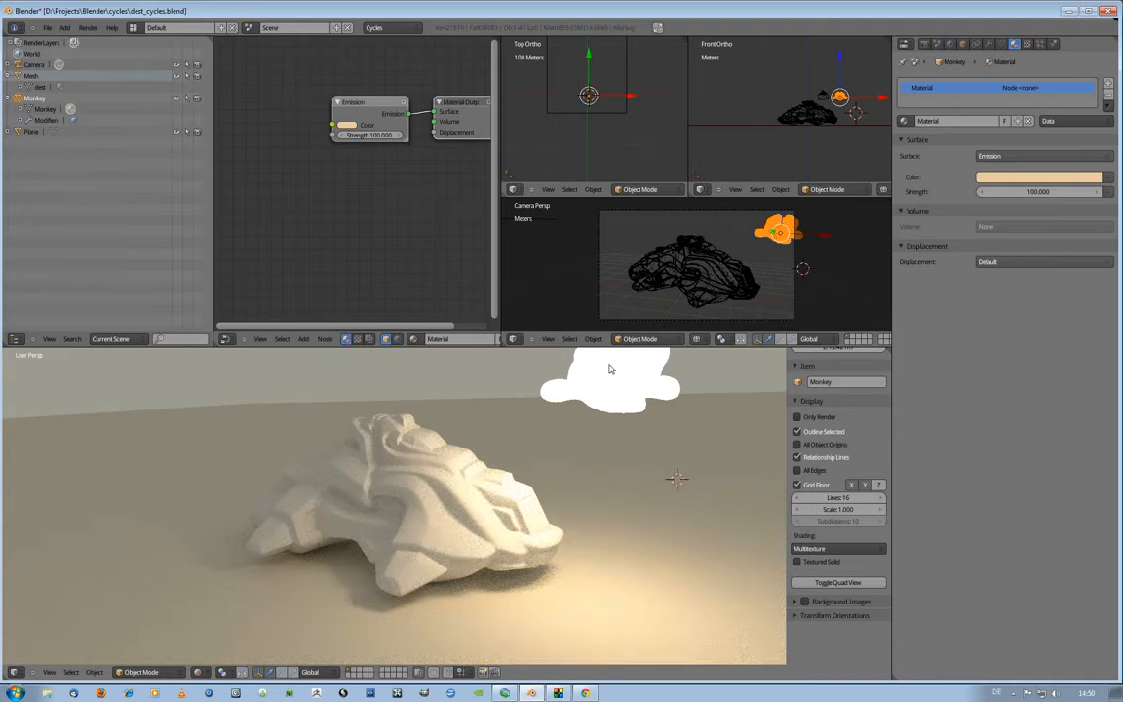
mouse_move(605, 395)
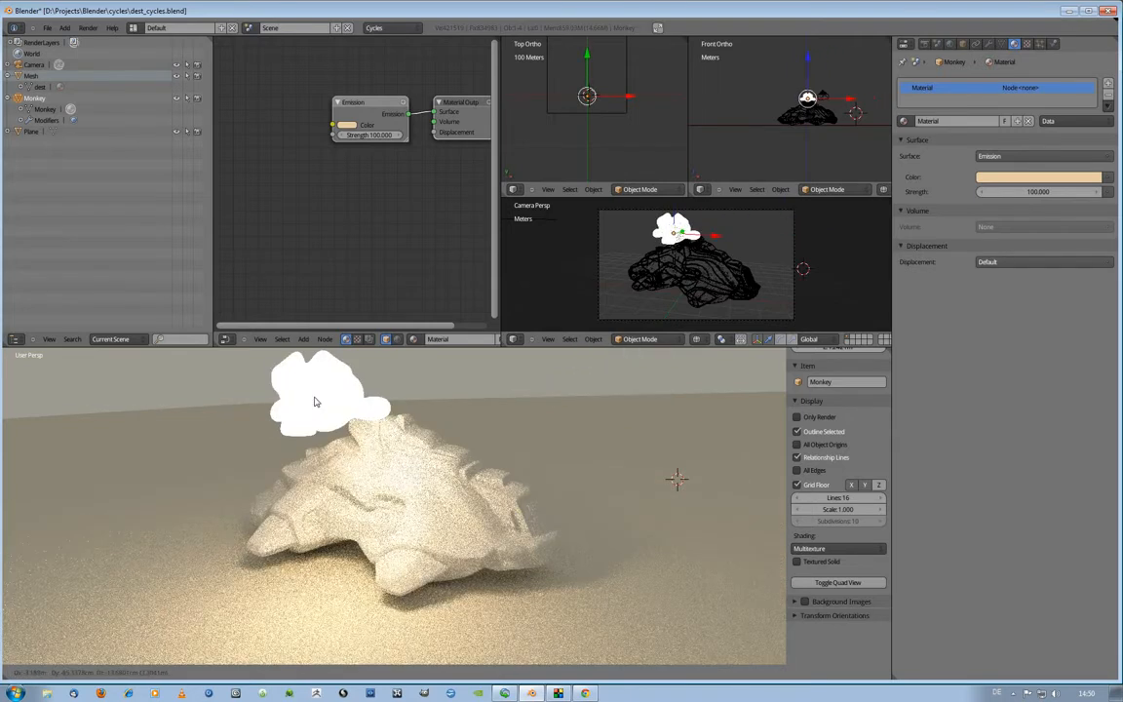
drag(314, 399, 141, 429)
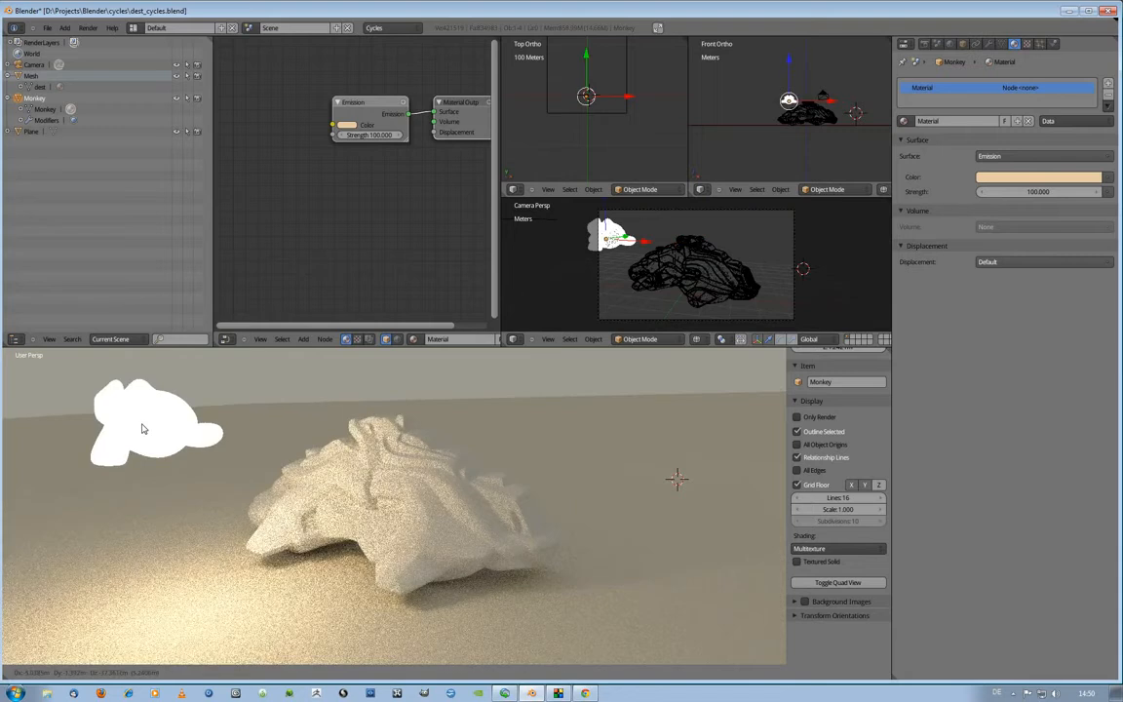
drag(147, 424, 668, 395)
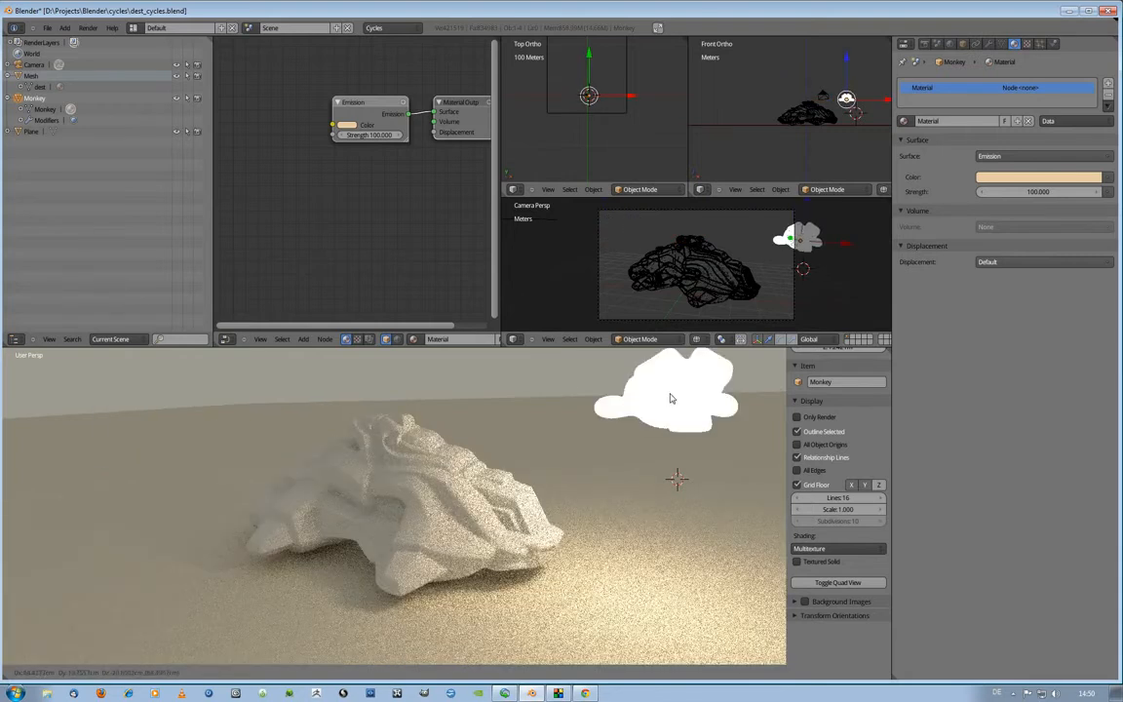
drag(671, 397, 561, 395)
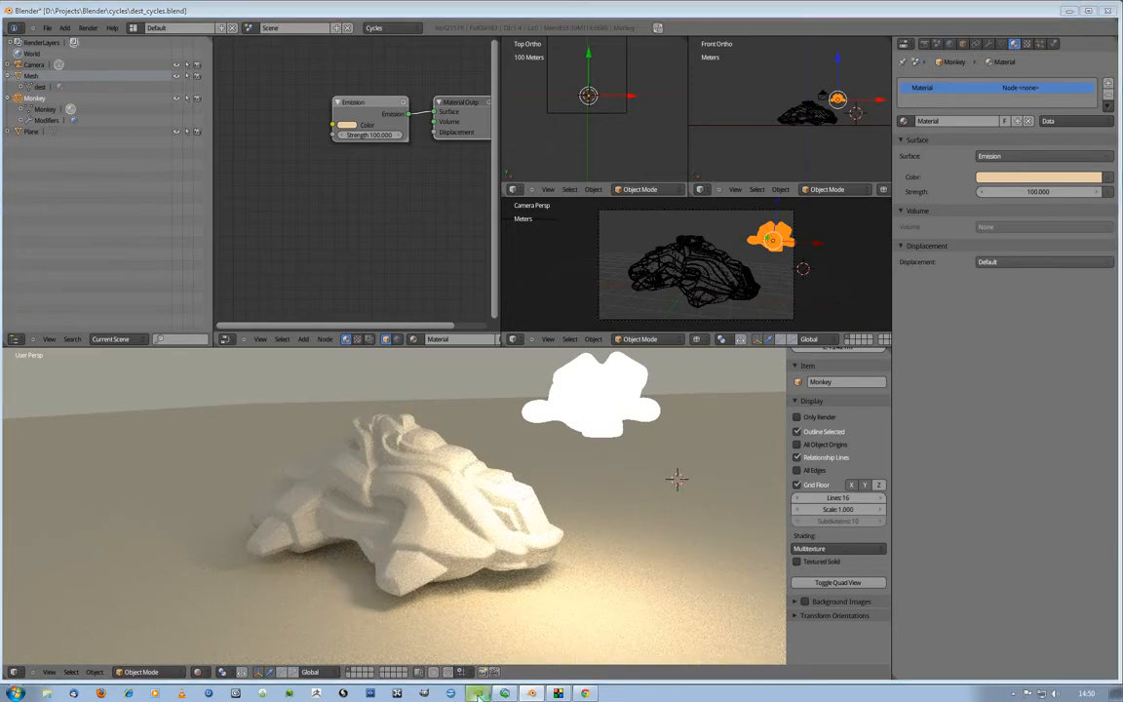
click(478, 693)
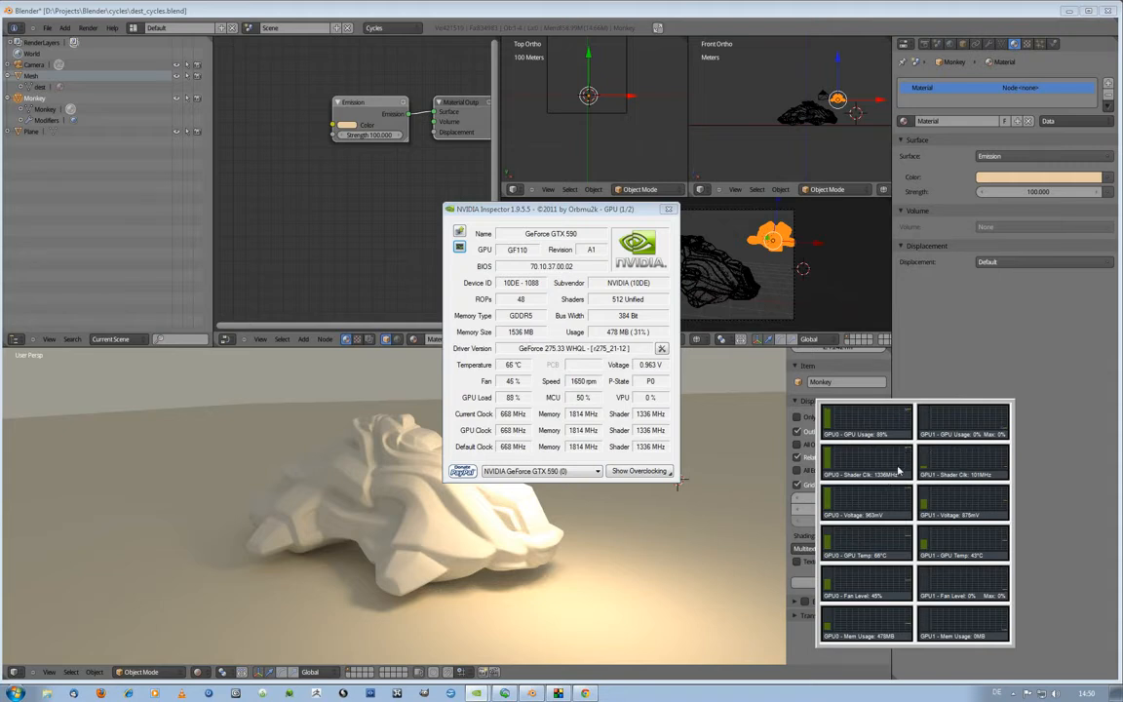
mouse_move(665, 222)
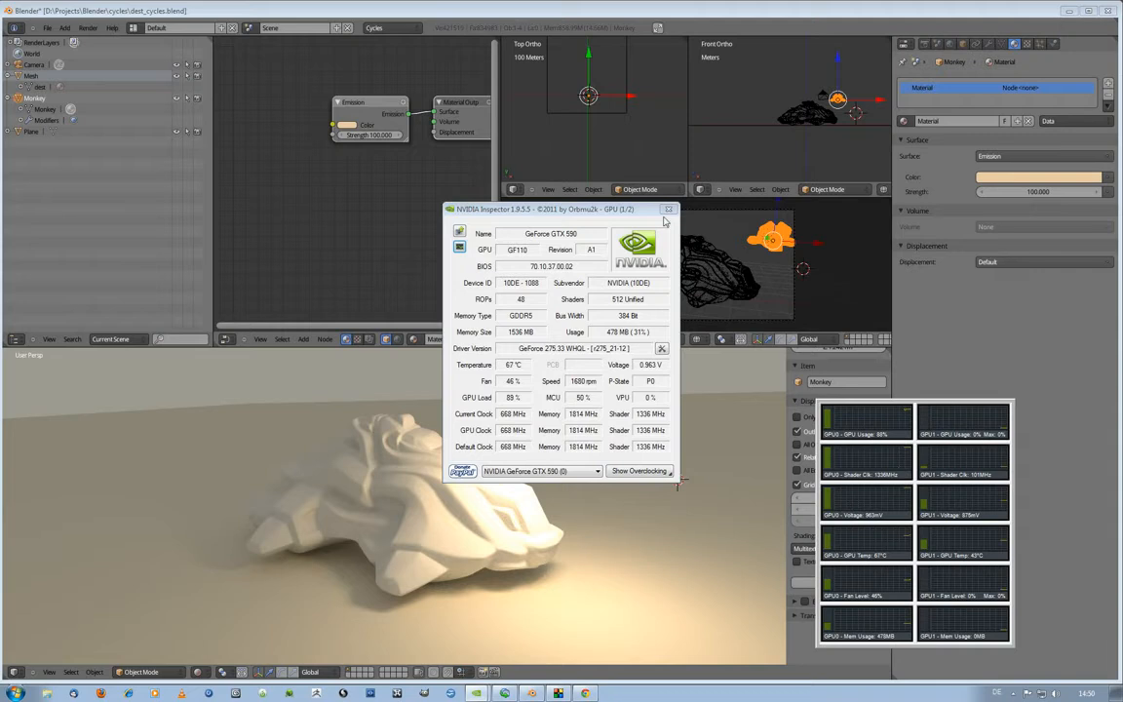
click(669, 208)
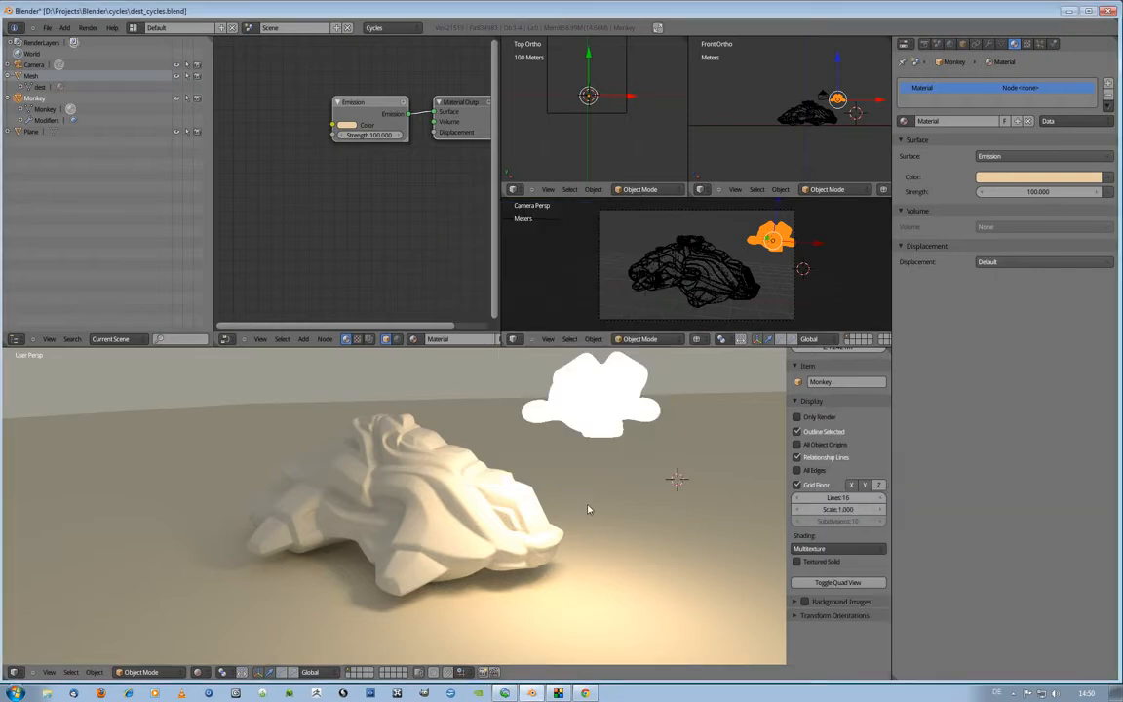
mouse_move(493, 523)
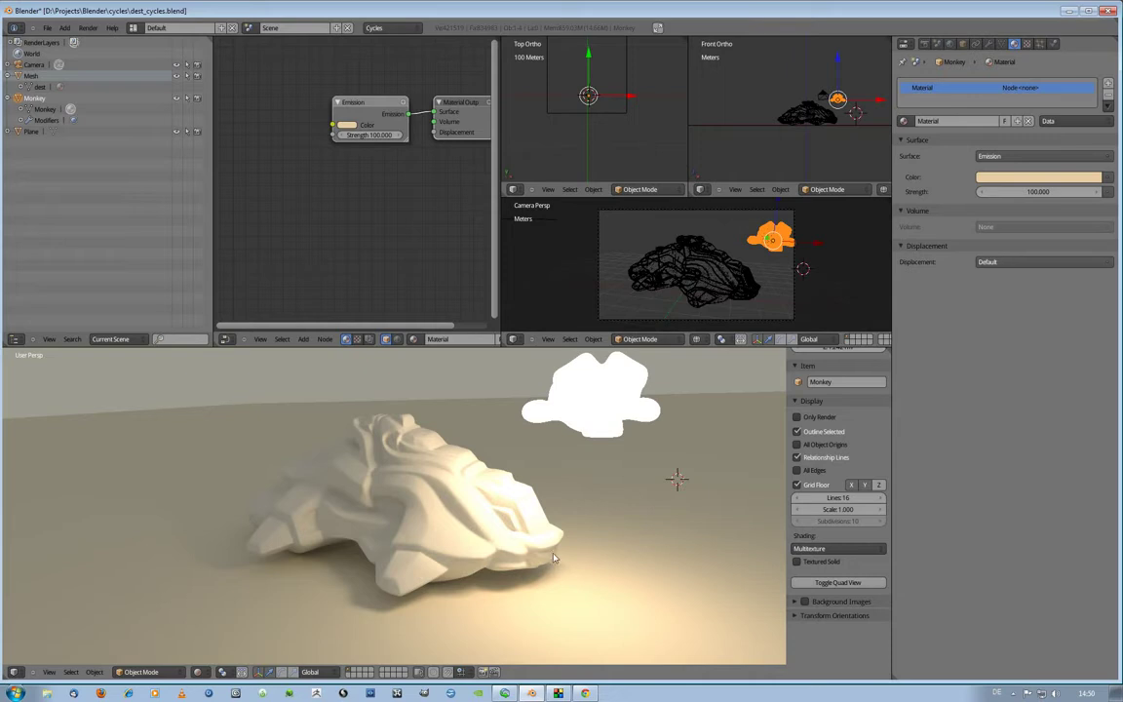
mouse_move(453, 483)
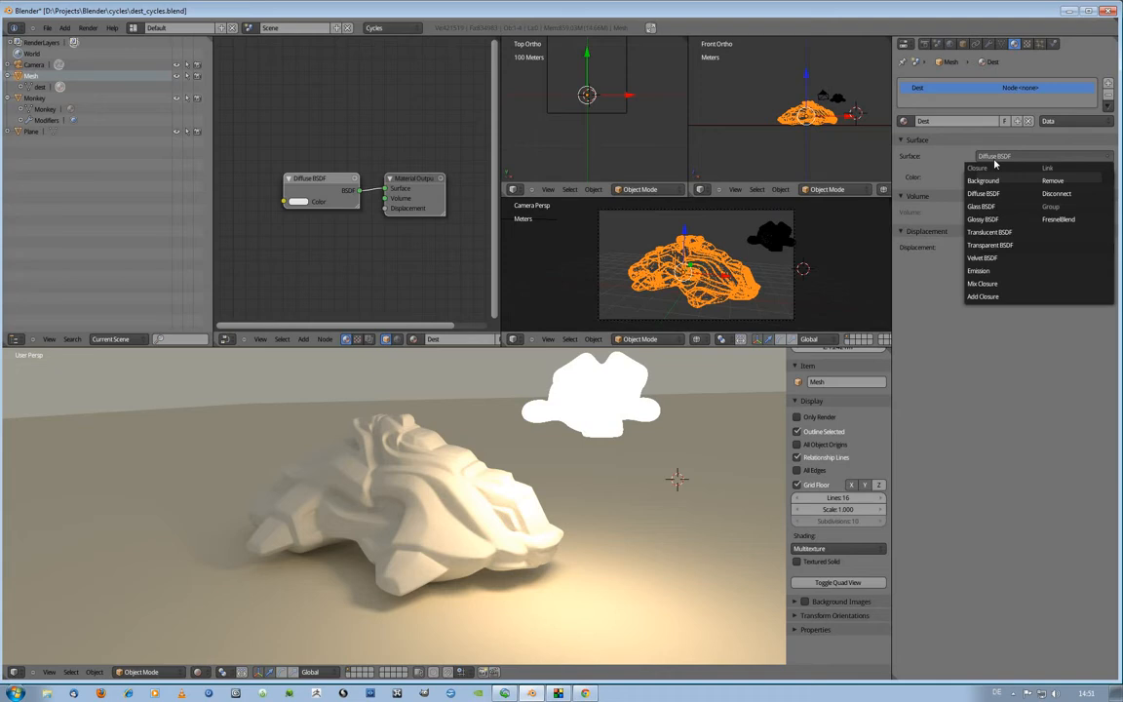
mouse_move(985, 206)
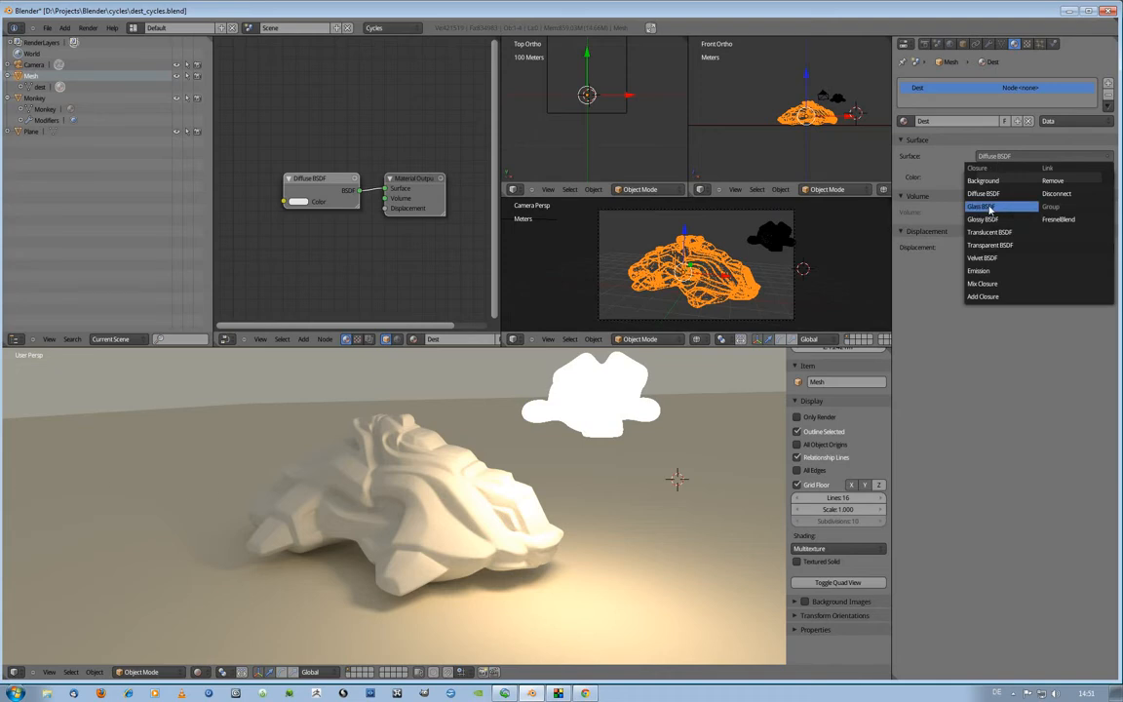
Step: Set the scanned mesh's surface to Glass BSDF with roughness 0.05
click(983, 206)
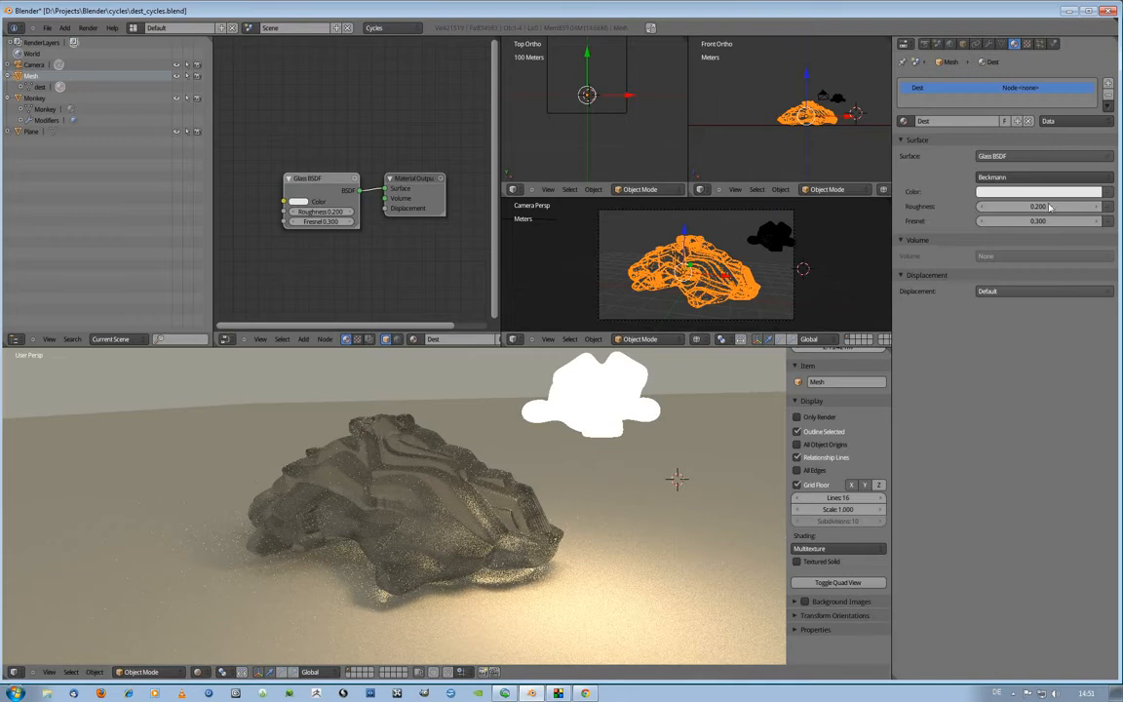
click(1038, 206)
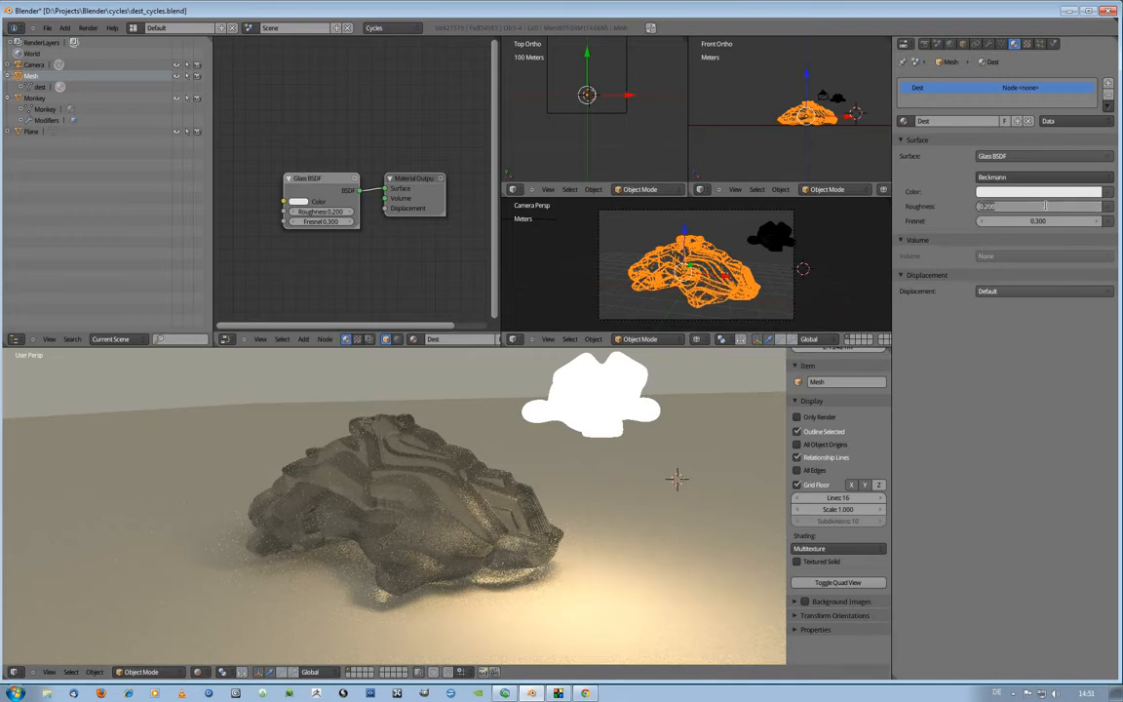
click(1038, 206)
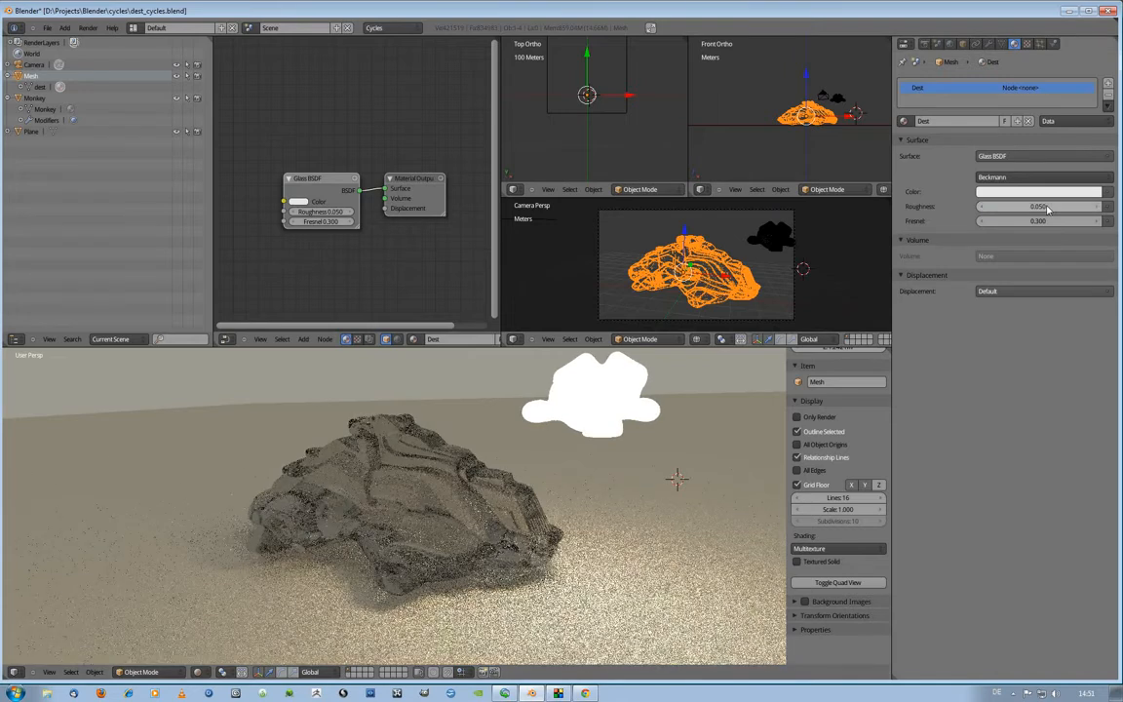
click(1038, 206)
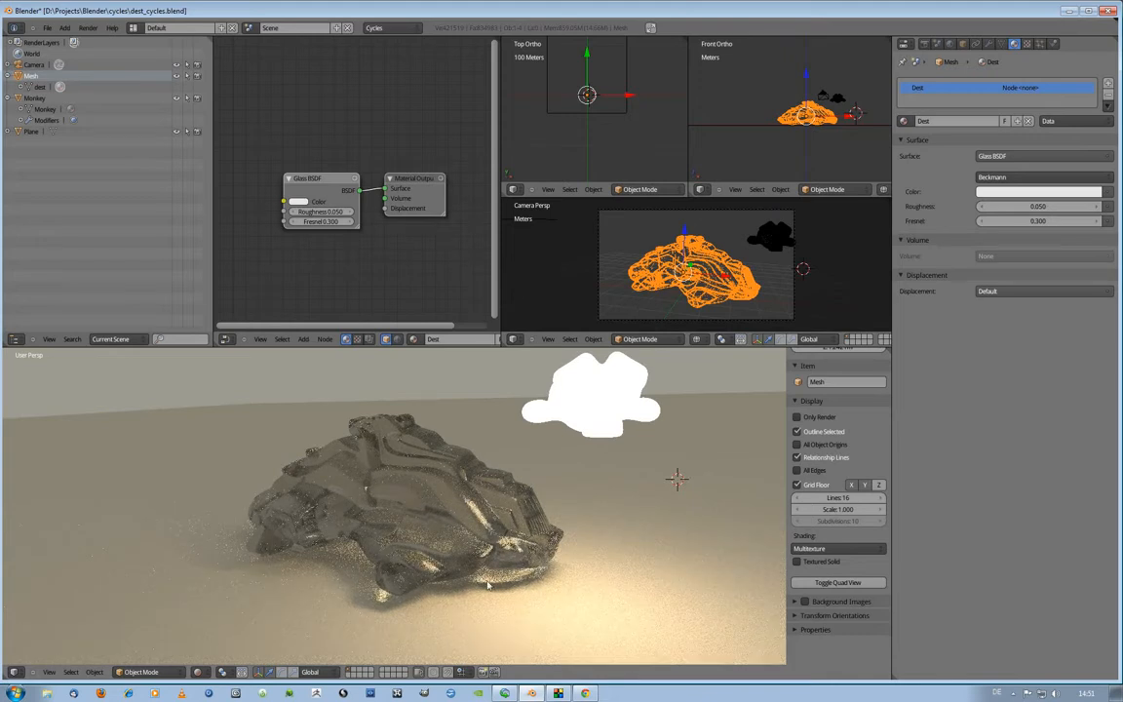
mouse_move(397, 600)
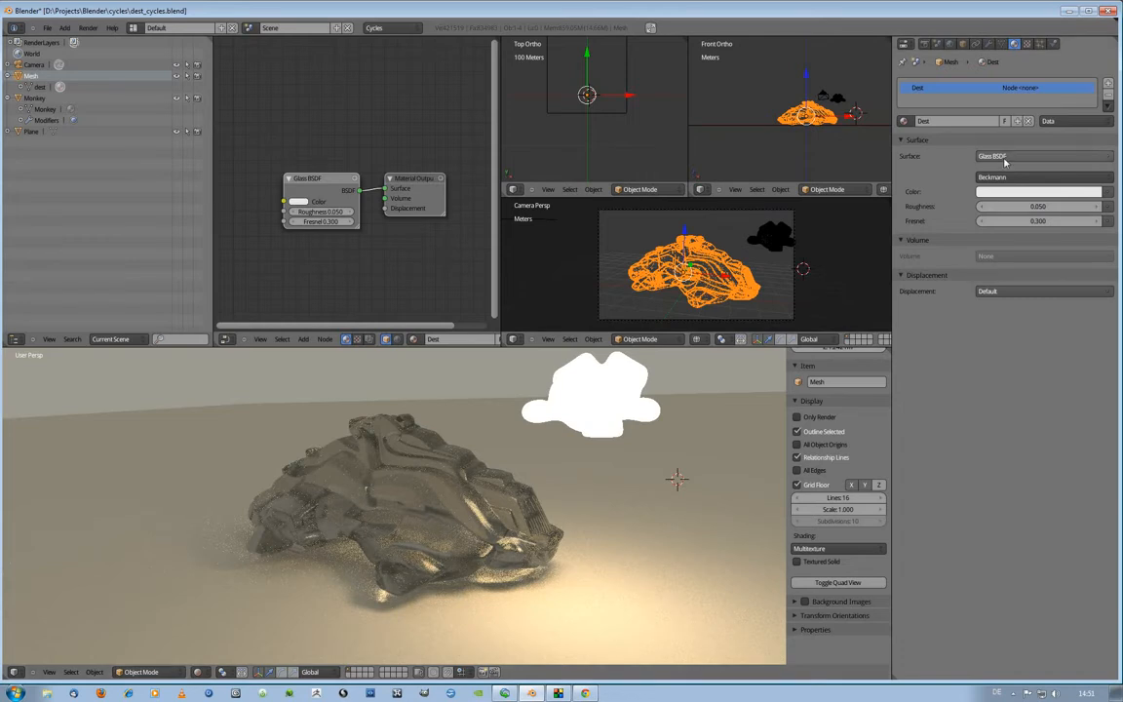
mouse_move(1007, 162)
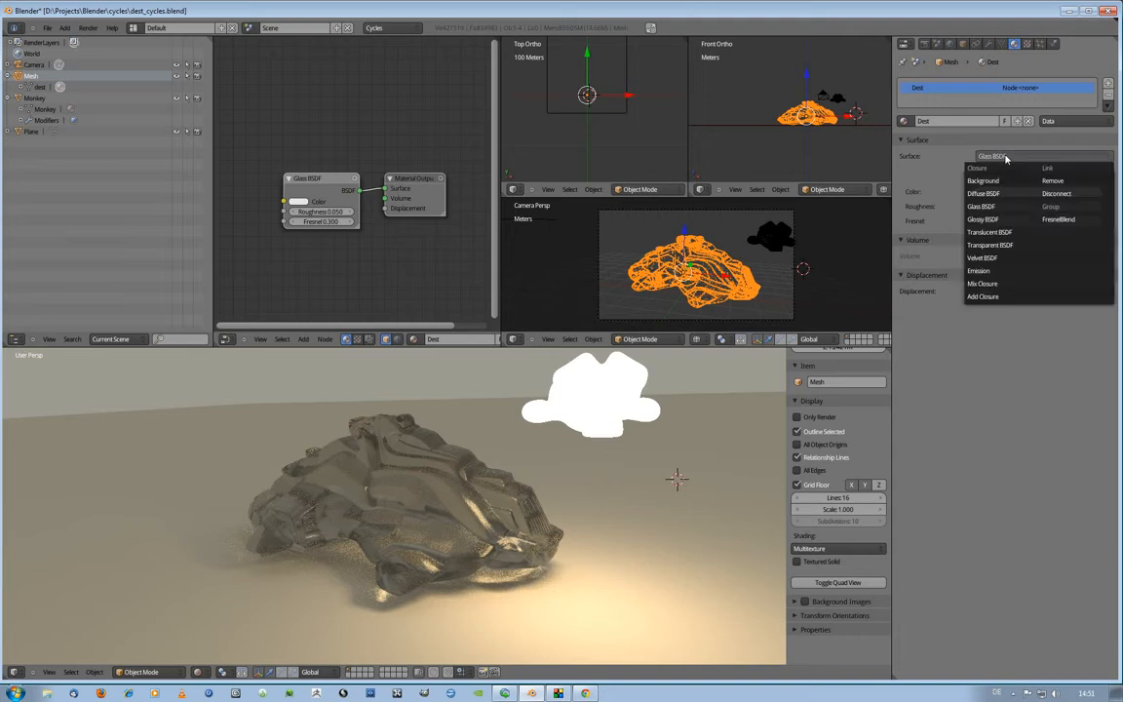
mouse_move(989, 232)
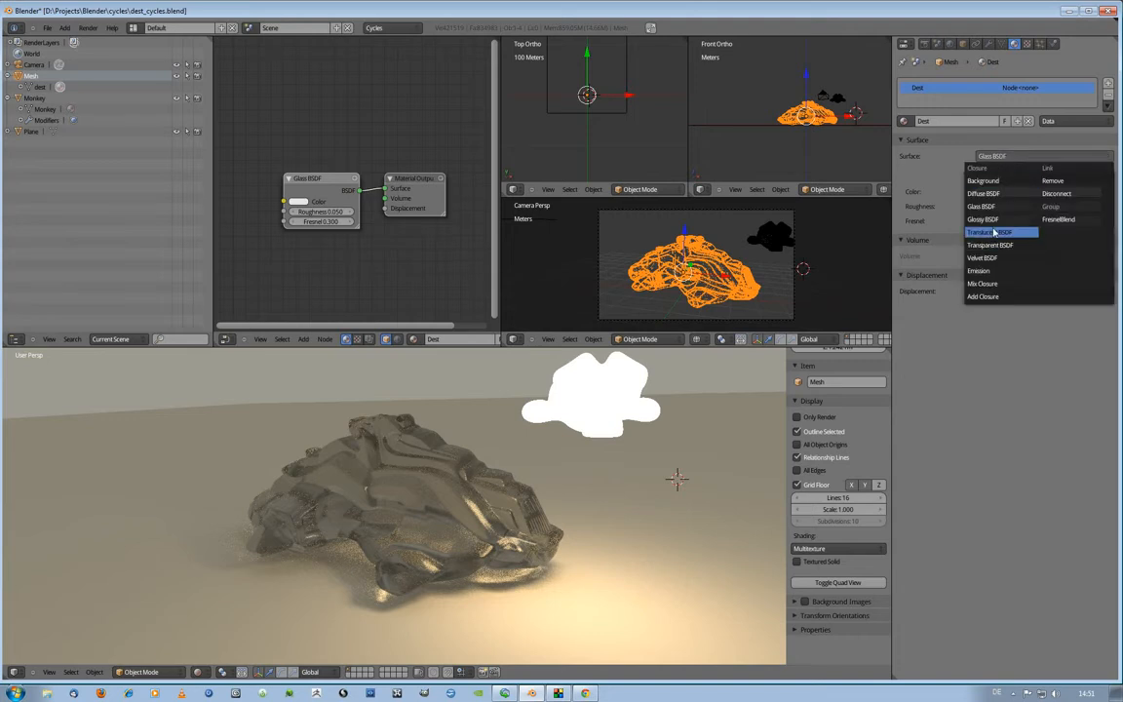
Step: Switch the mesh surface to Translucent BSDF, then to Transparent BSDF
click(989, 232)
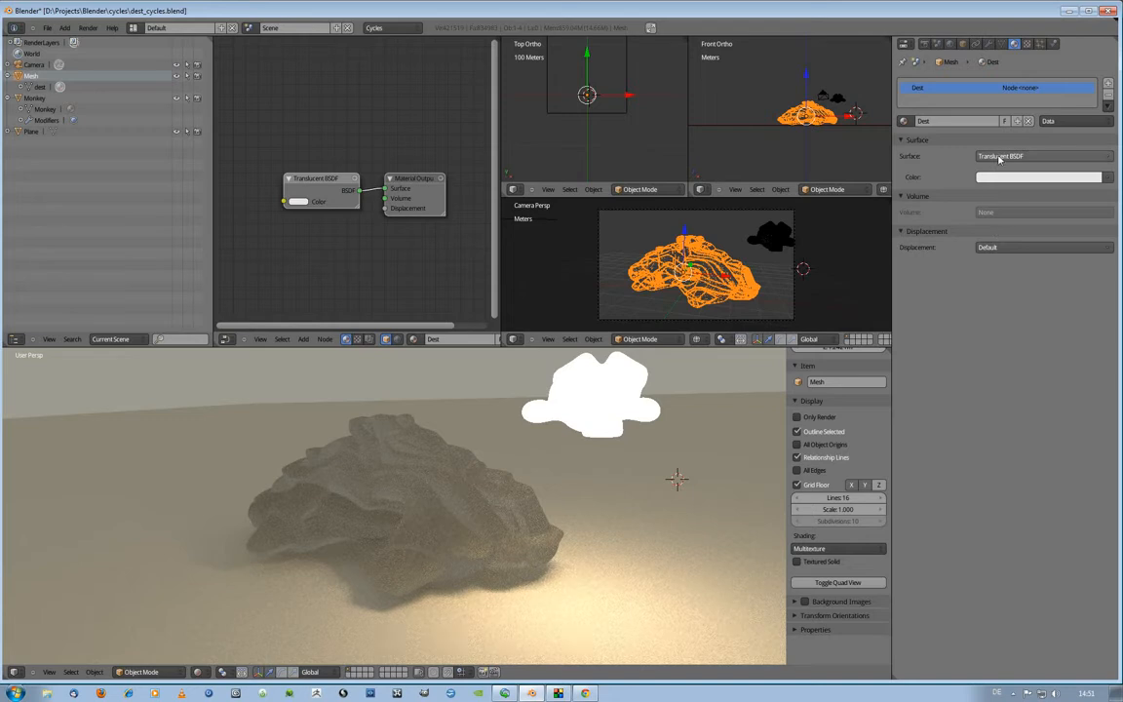
click(999, 156)
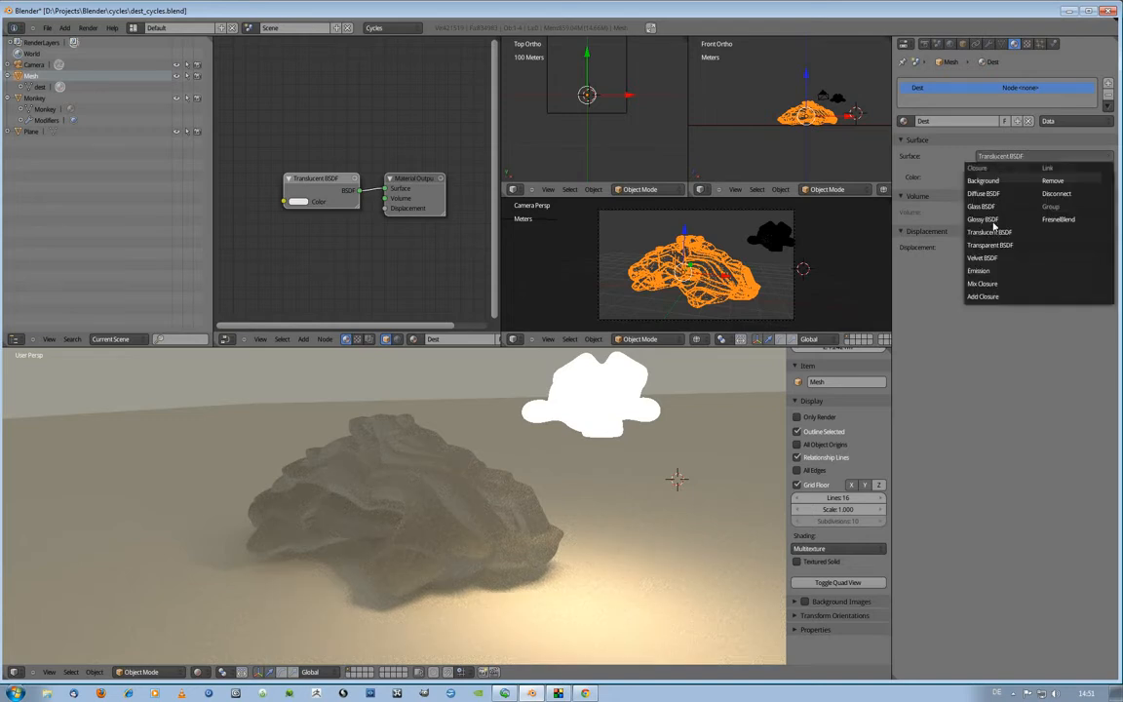
click(989, 232)
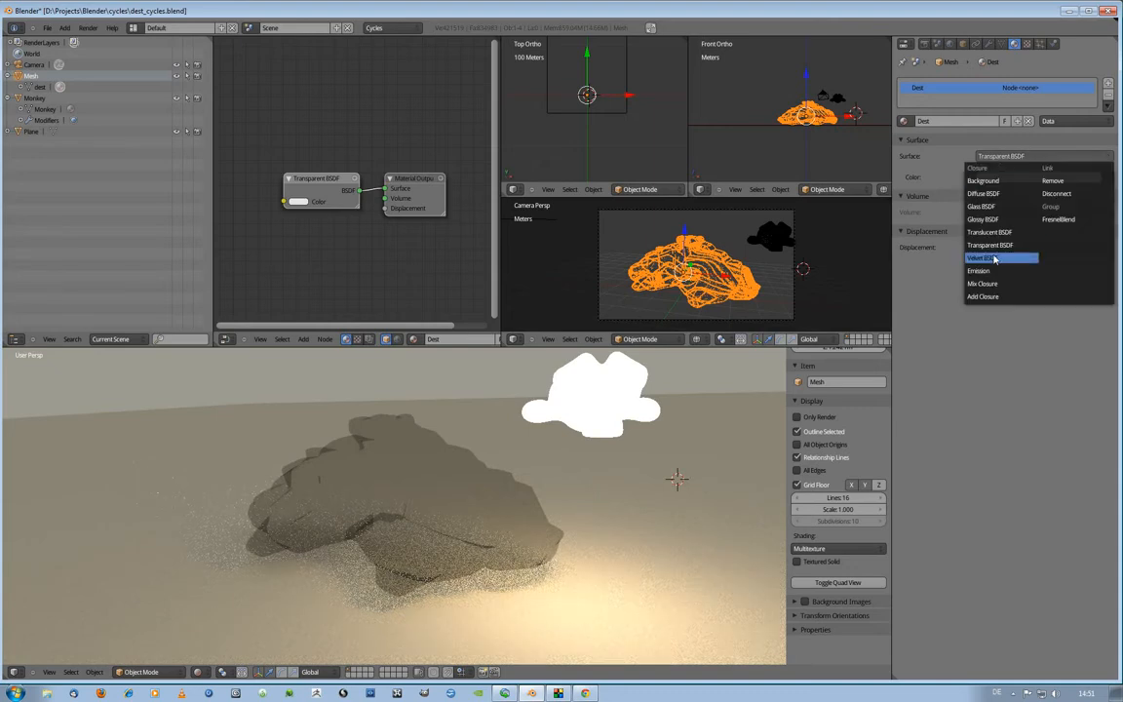
Step: Set the scanned mesh's Surface shader to Velvet BSDF
click(984, 258)
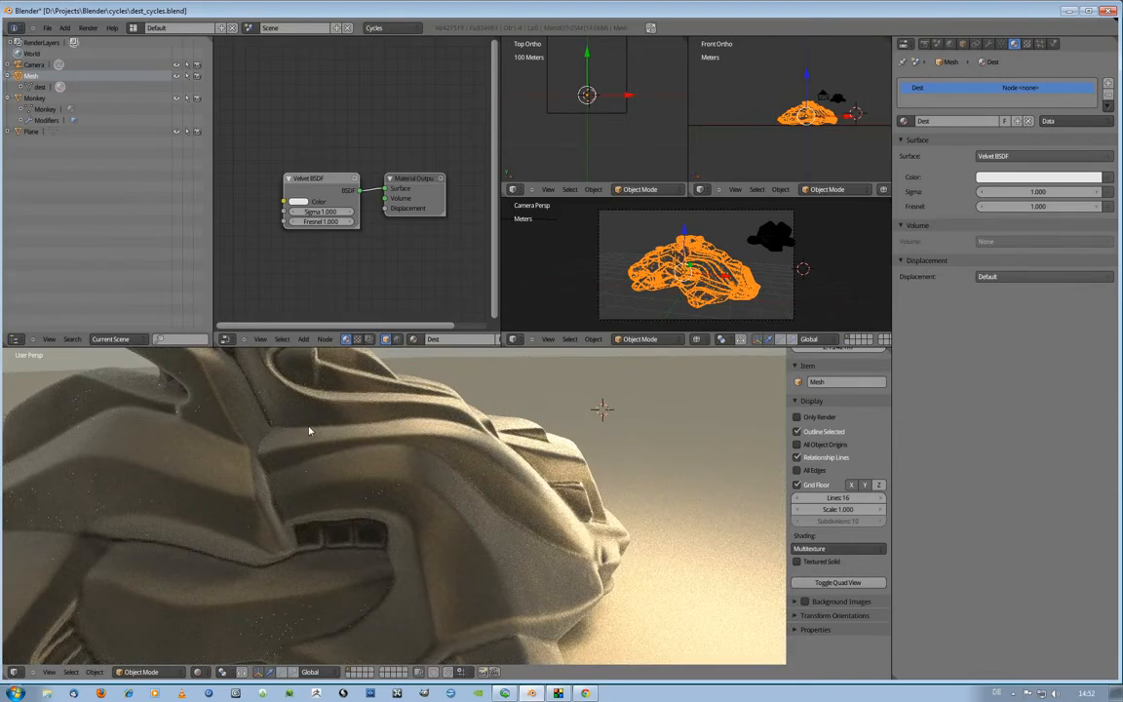
mouse_move(499, 442)
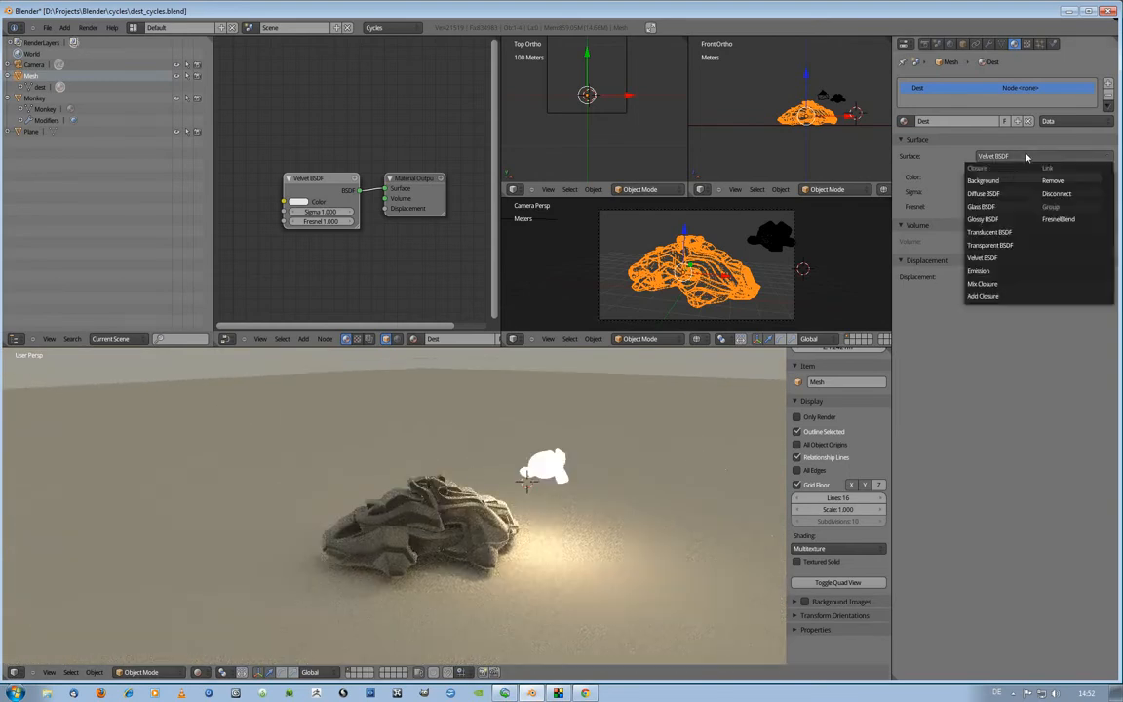
Step: Switch the mesh Surface back to Glass BSDF for roughness 0.200
click(979, 270)
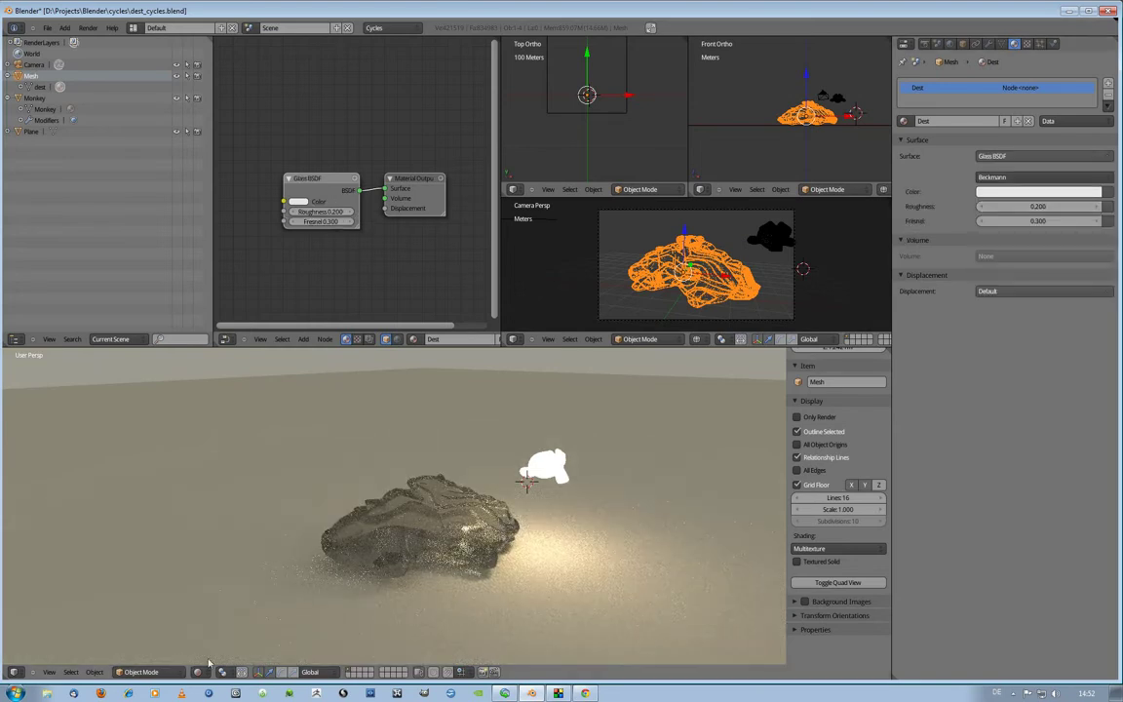
Step: Return the viewport to Solid shading and set the render Device to GPU
click(199, 671)
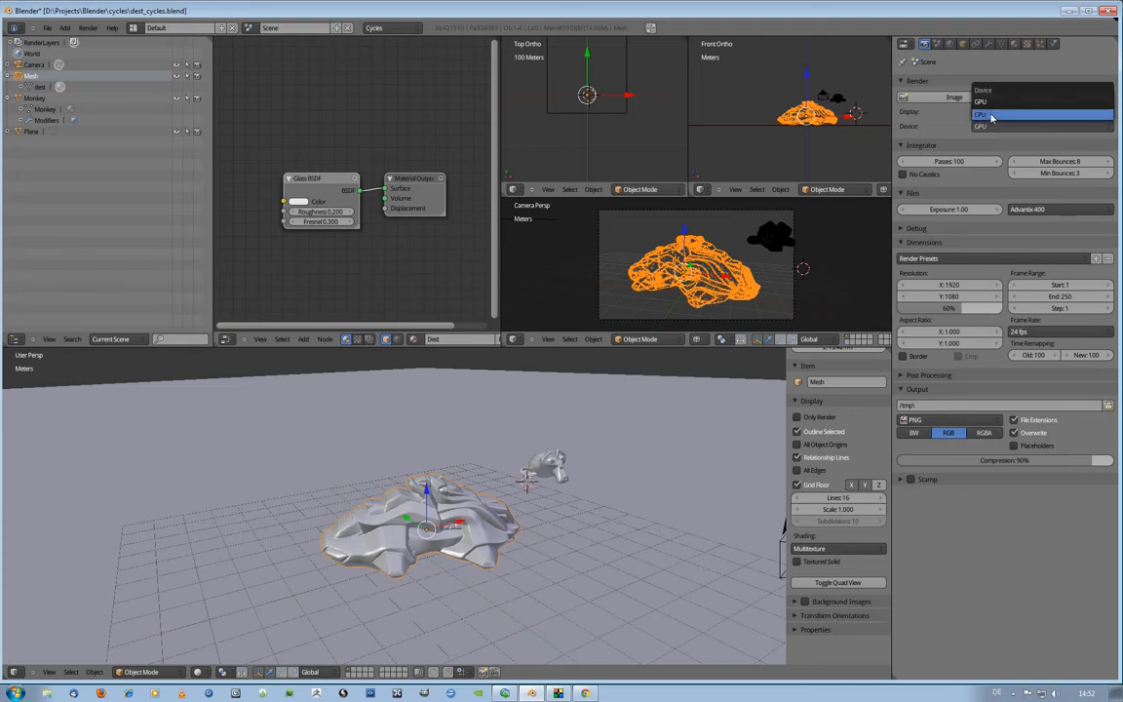
click(1041, 115)
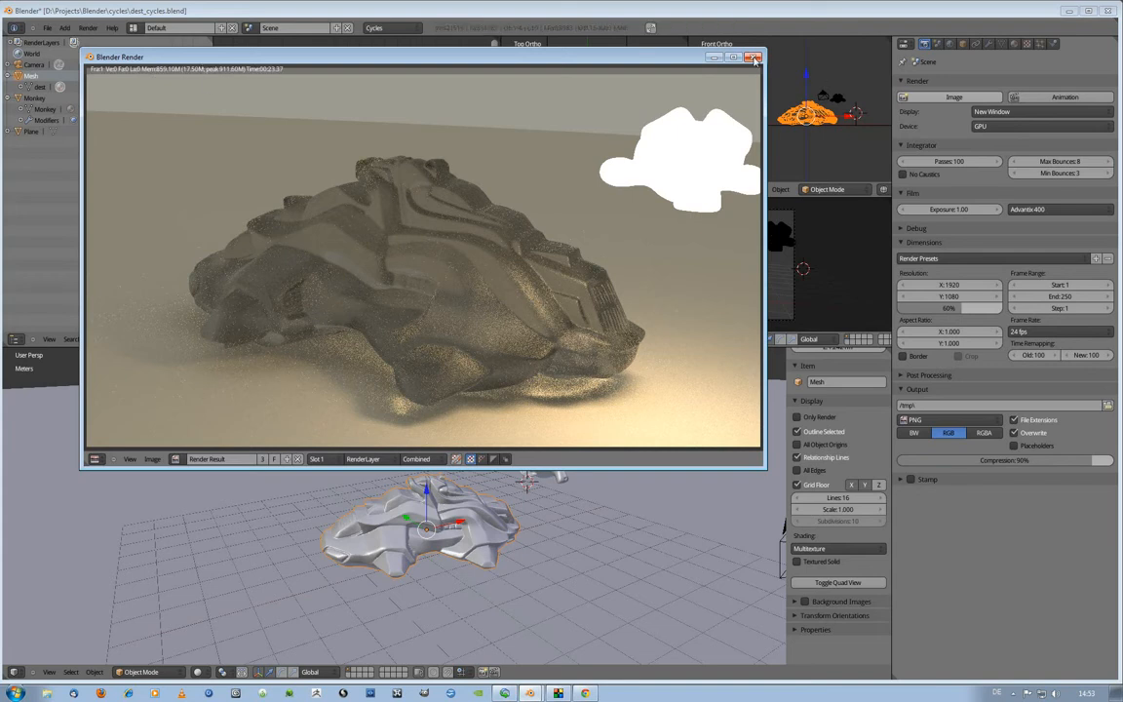
Step: Close the finished GPU render result window
click(757, 56)
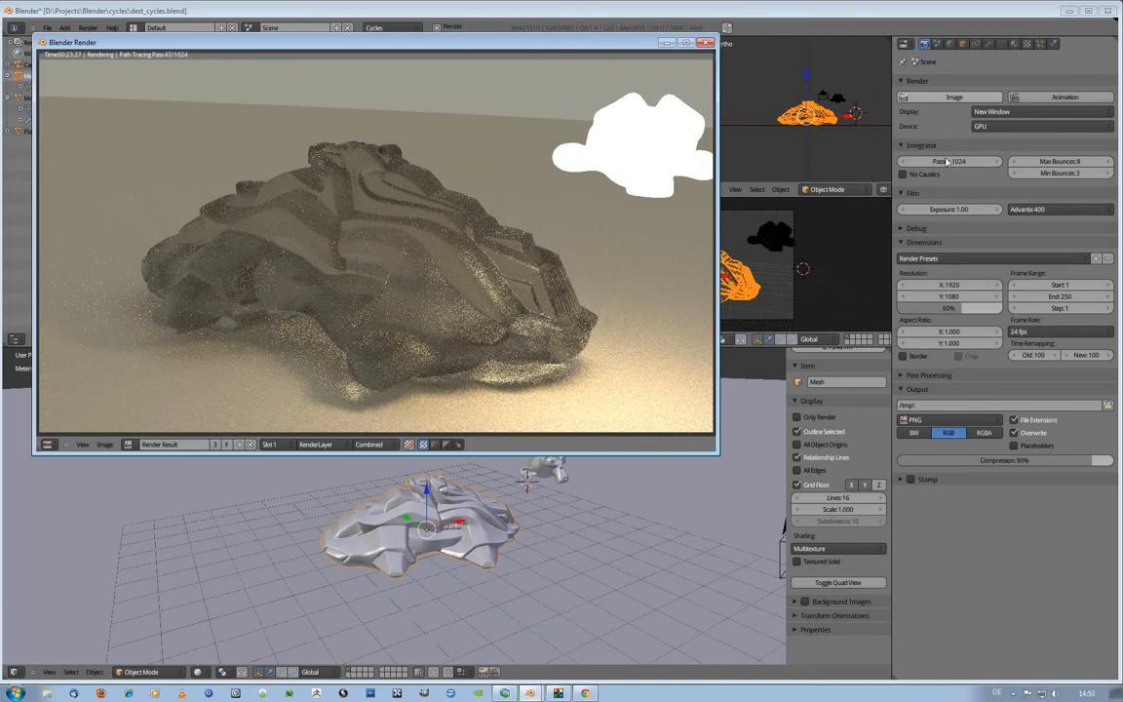
mouse_move(209, 483)
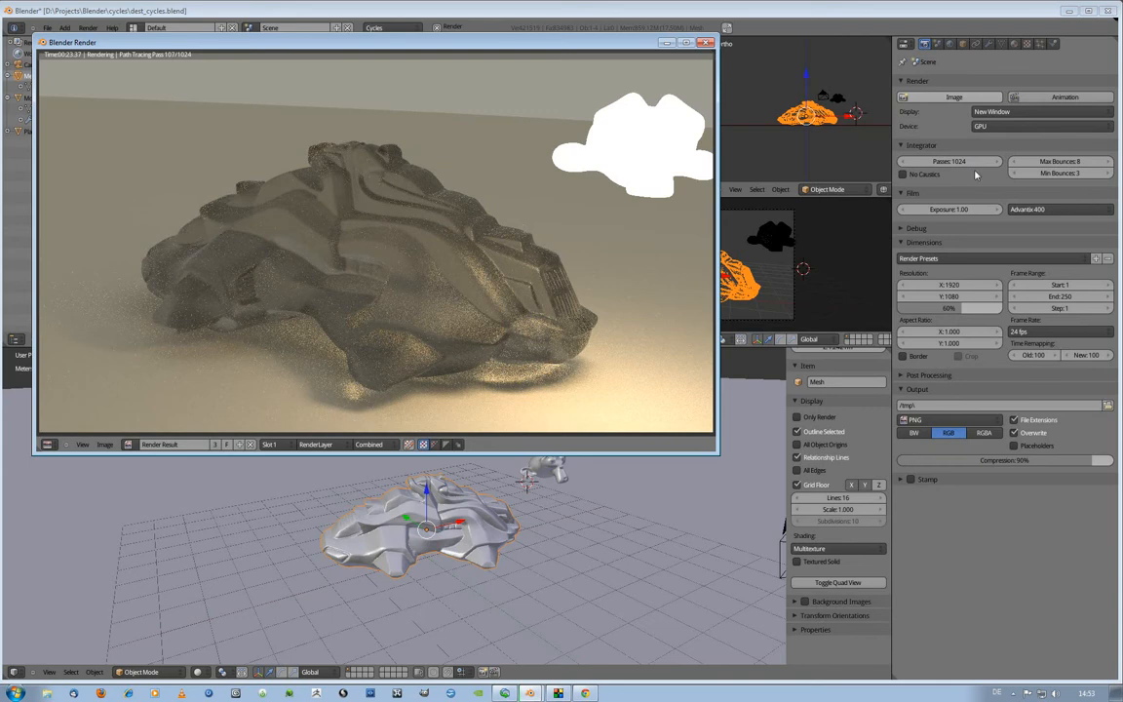
mouse_move(462, 280)
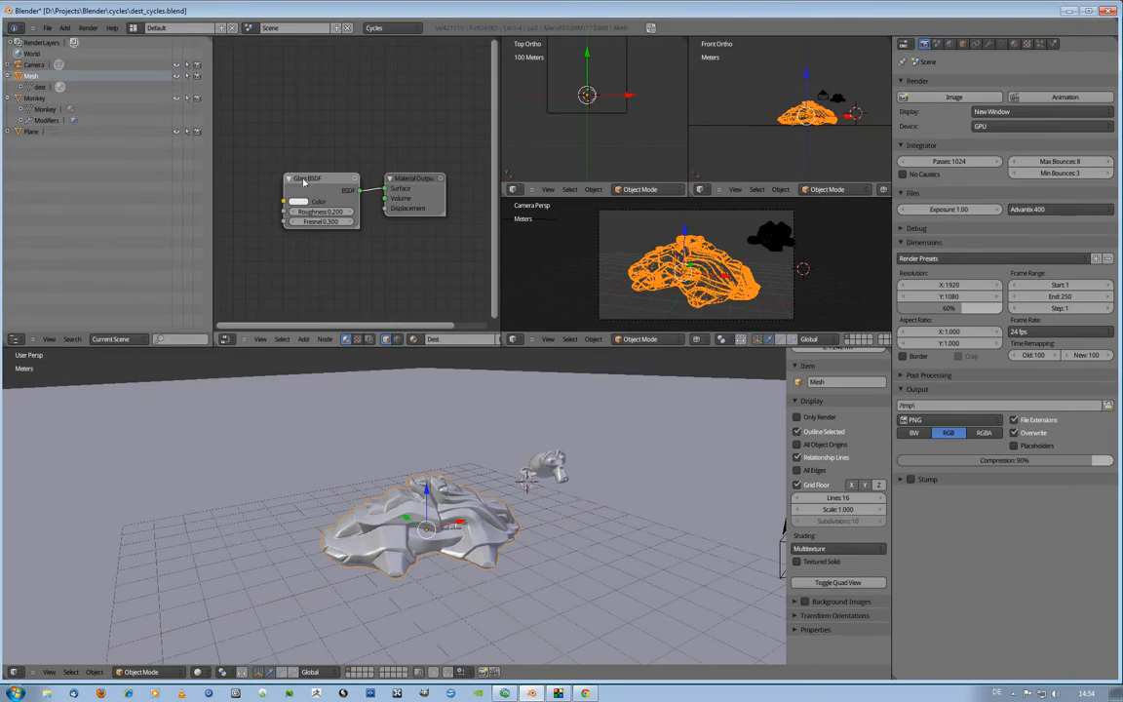
mouse_move(477, 497)
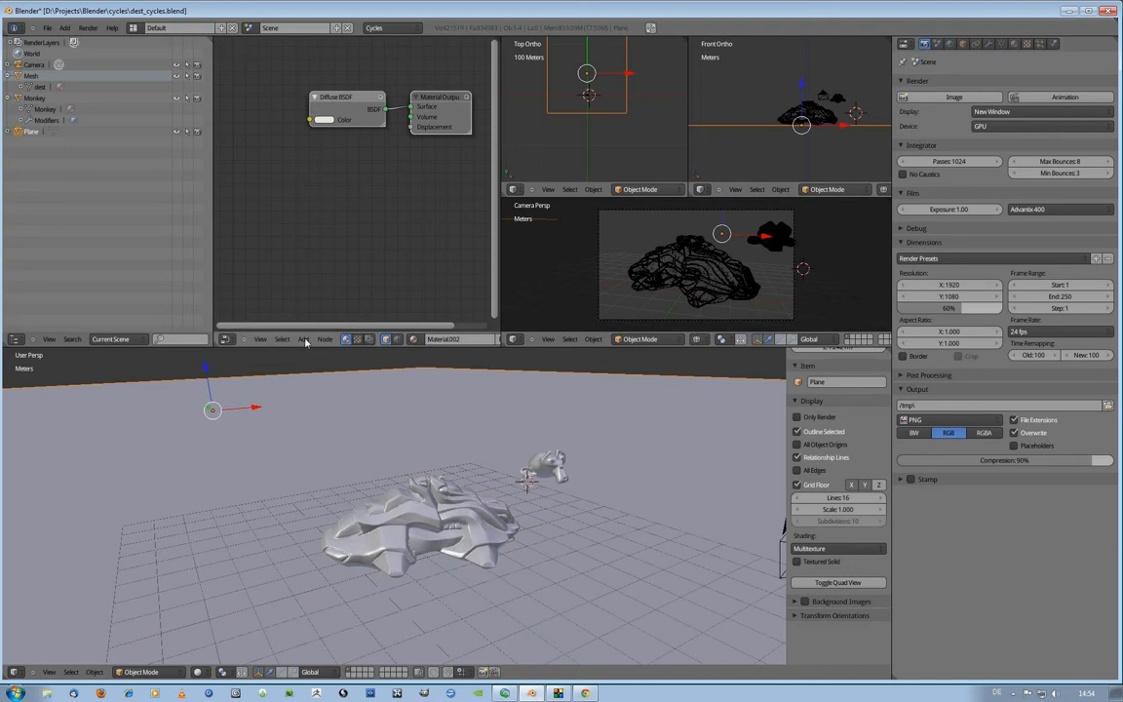
Step: Add Marble and Voronoi texture nodes to the floor plane's material
click(303, 339)
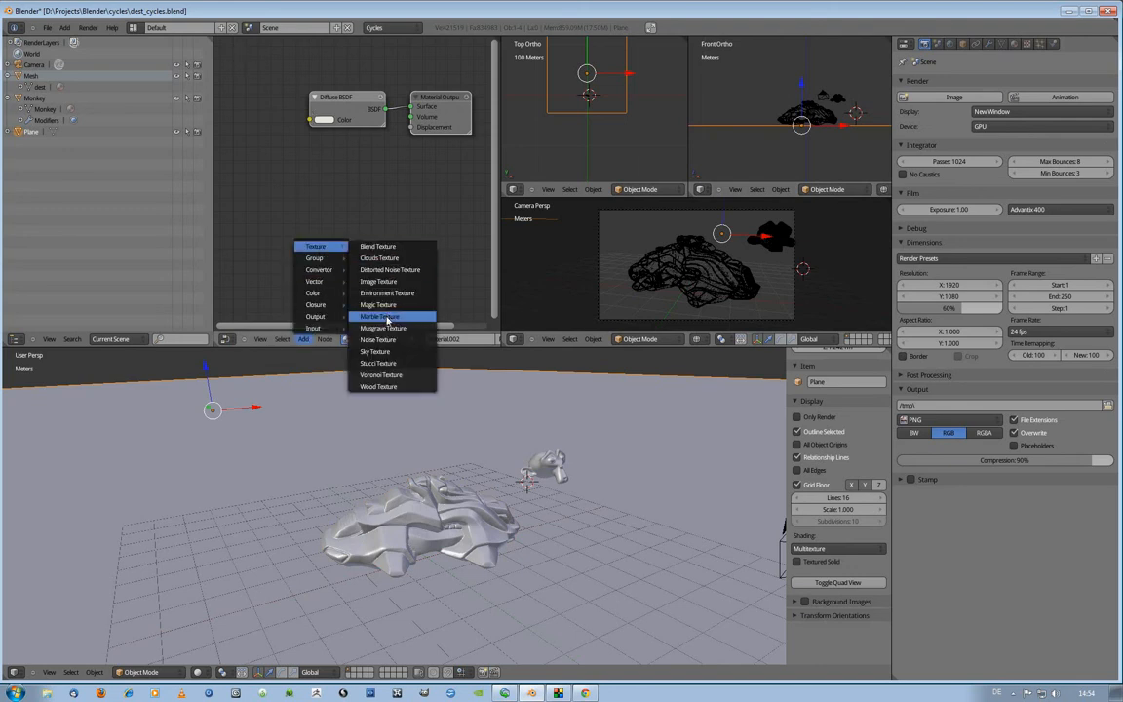
click(377, 316)
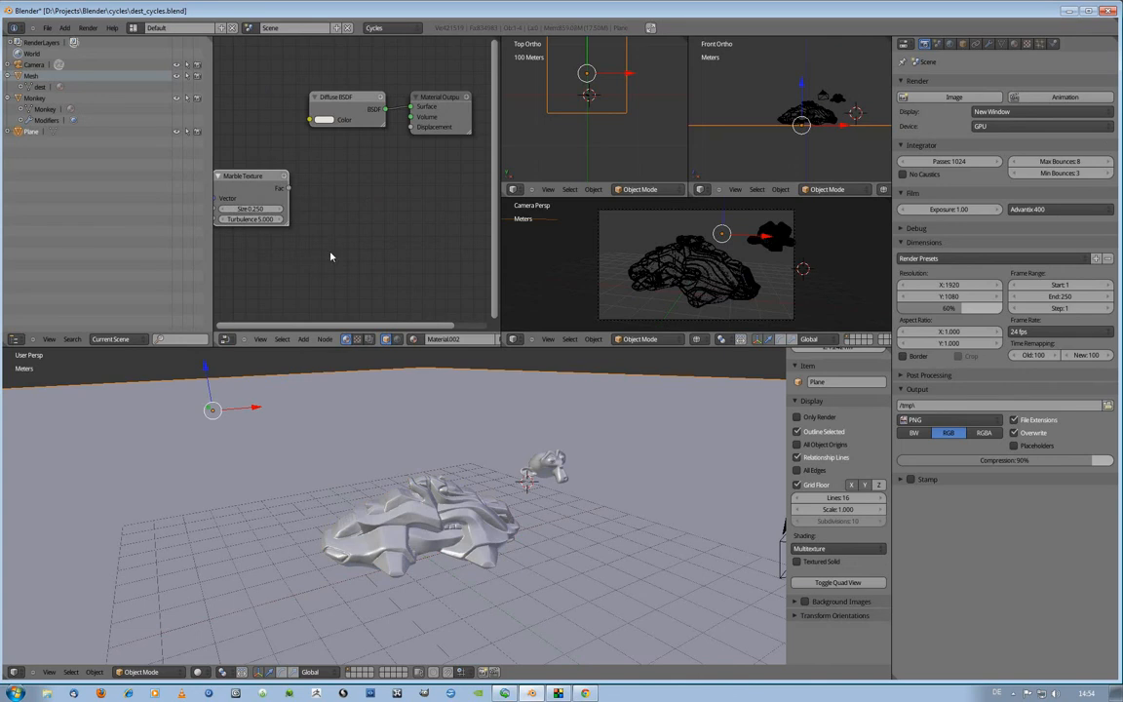
click(303, 340)
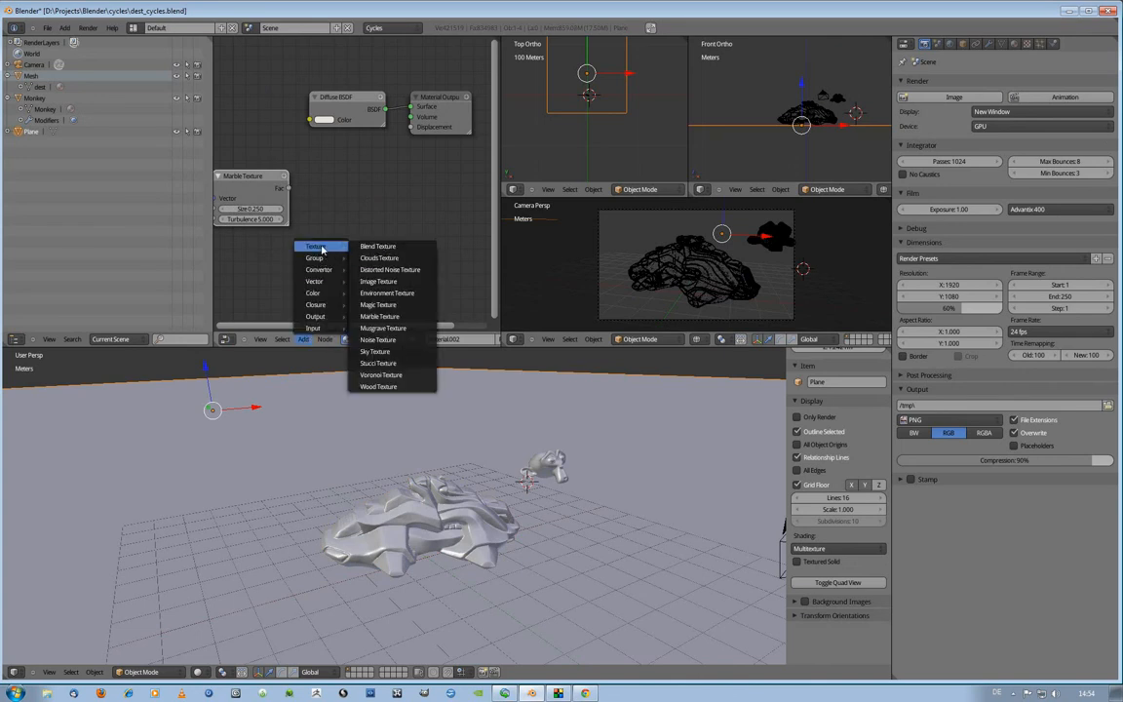
click(380, 374)
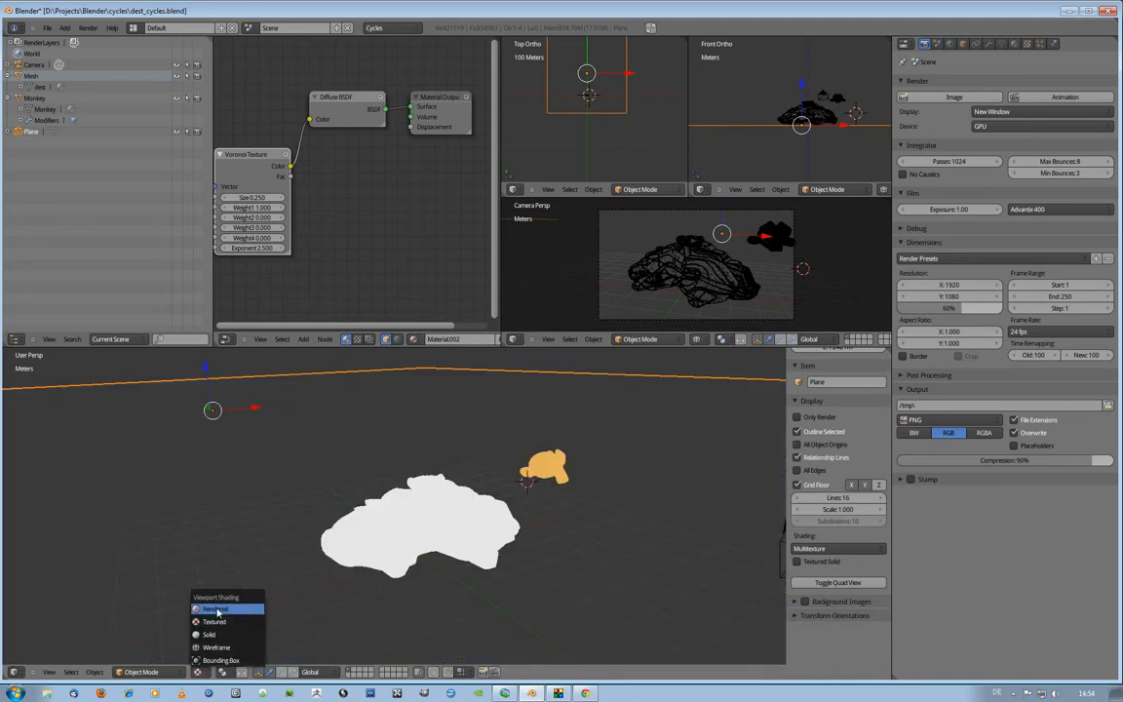
Step: Switch the viewport to Rendered shading and set the floor's Voronoi Texture size to 0.001
click(214, 610)
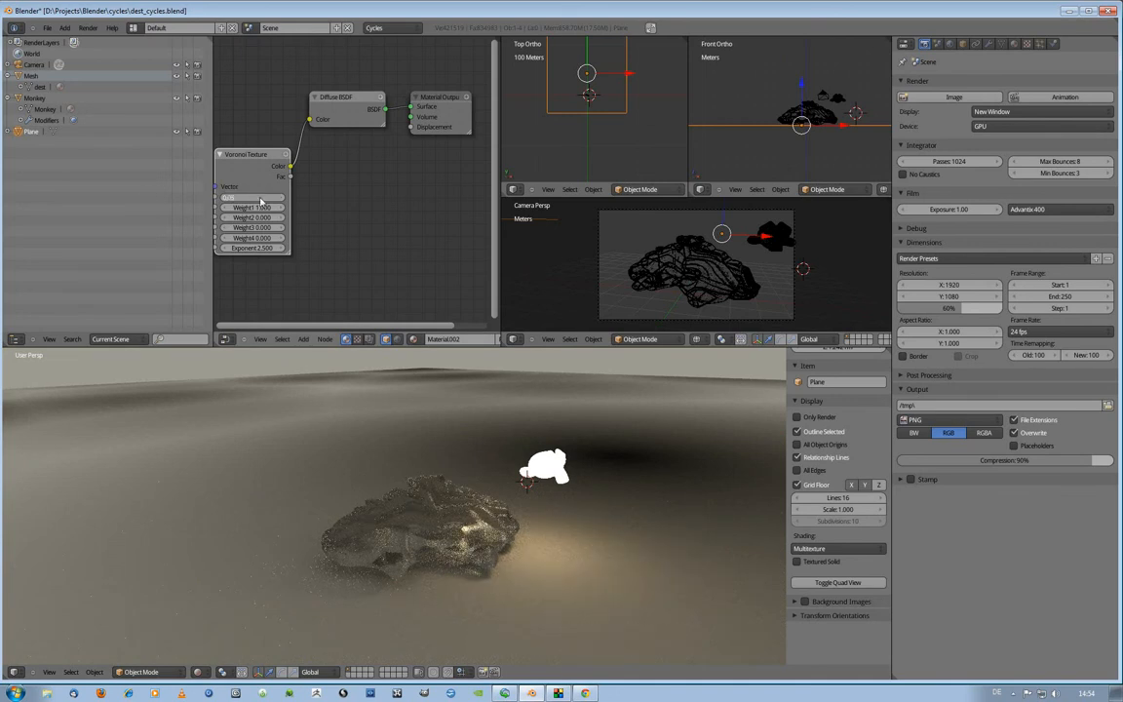
click(251, 197)
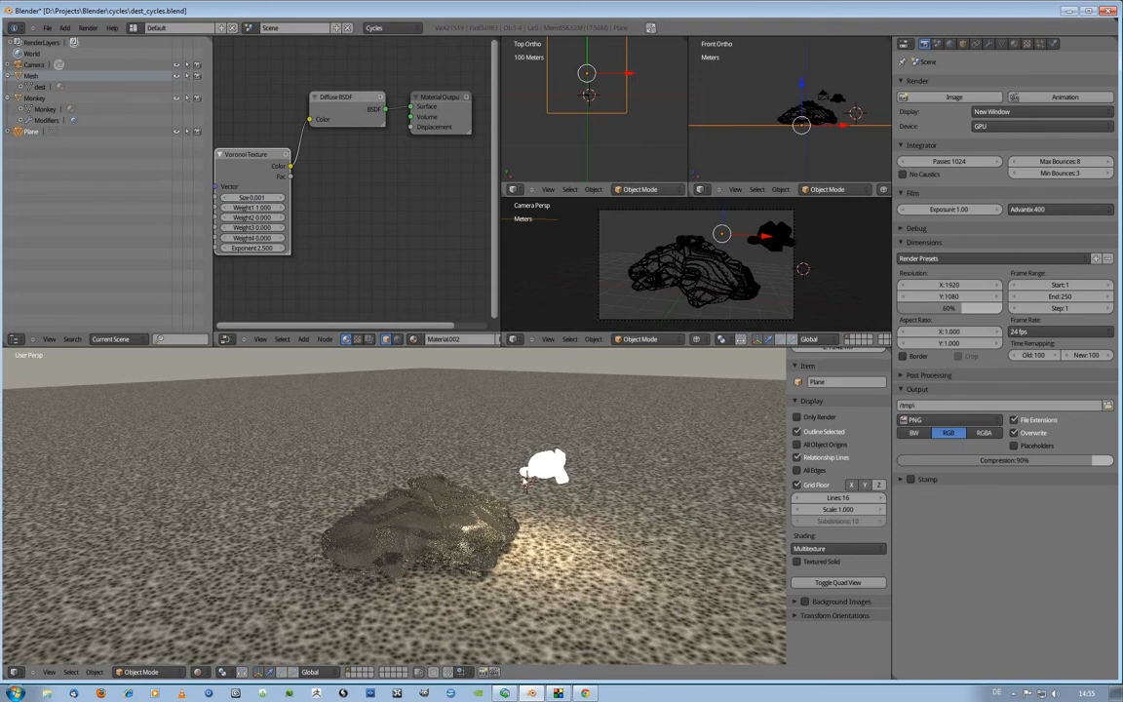
mouse_move(526, 489)
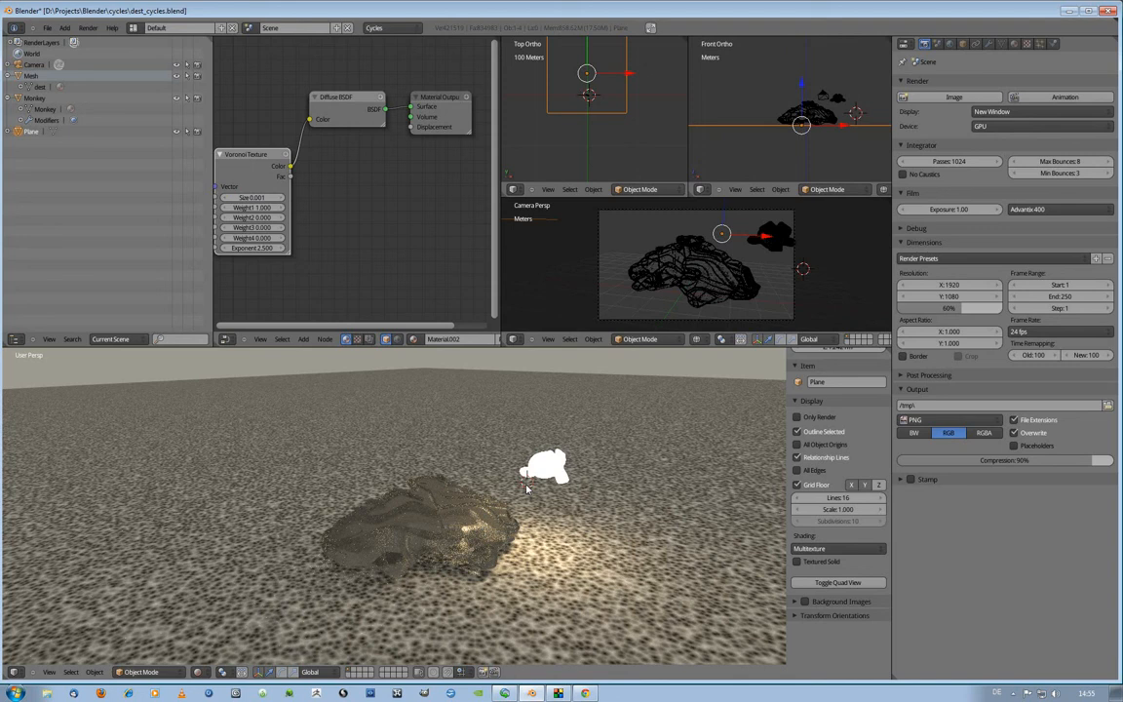
mouse_move(489, 504)
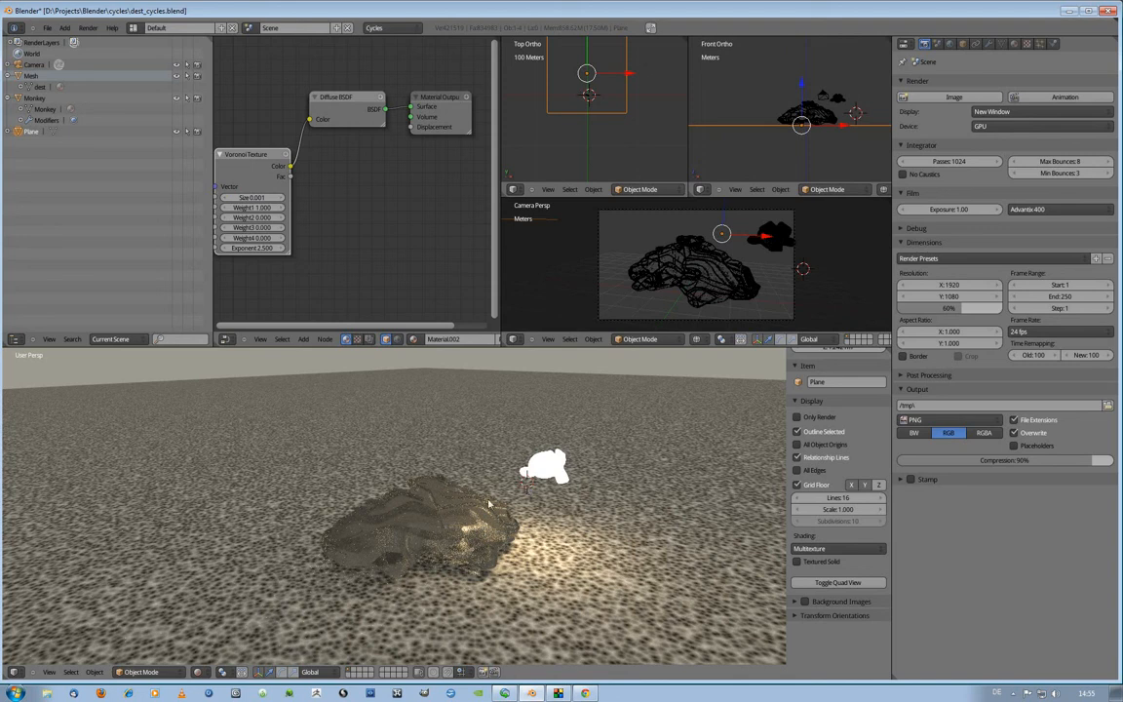
mouse_move(491, 510)
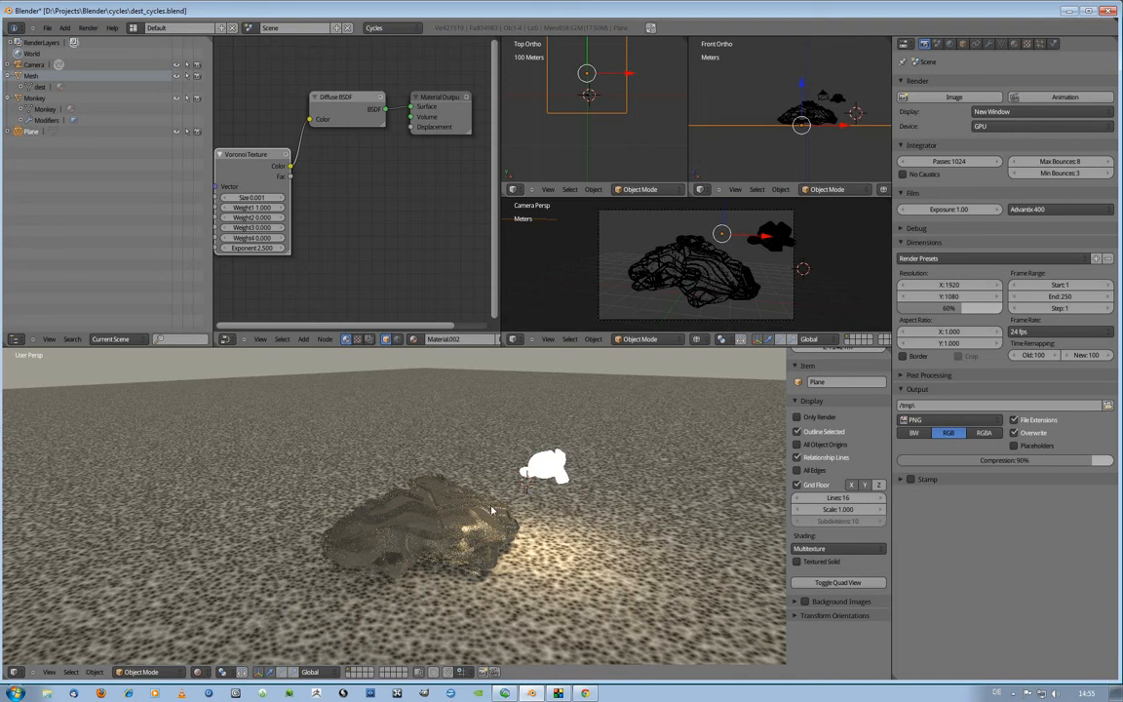
mouse_move(477, 534)
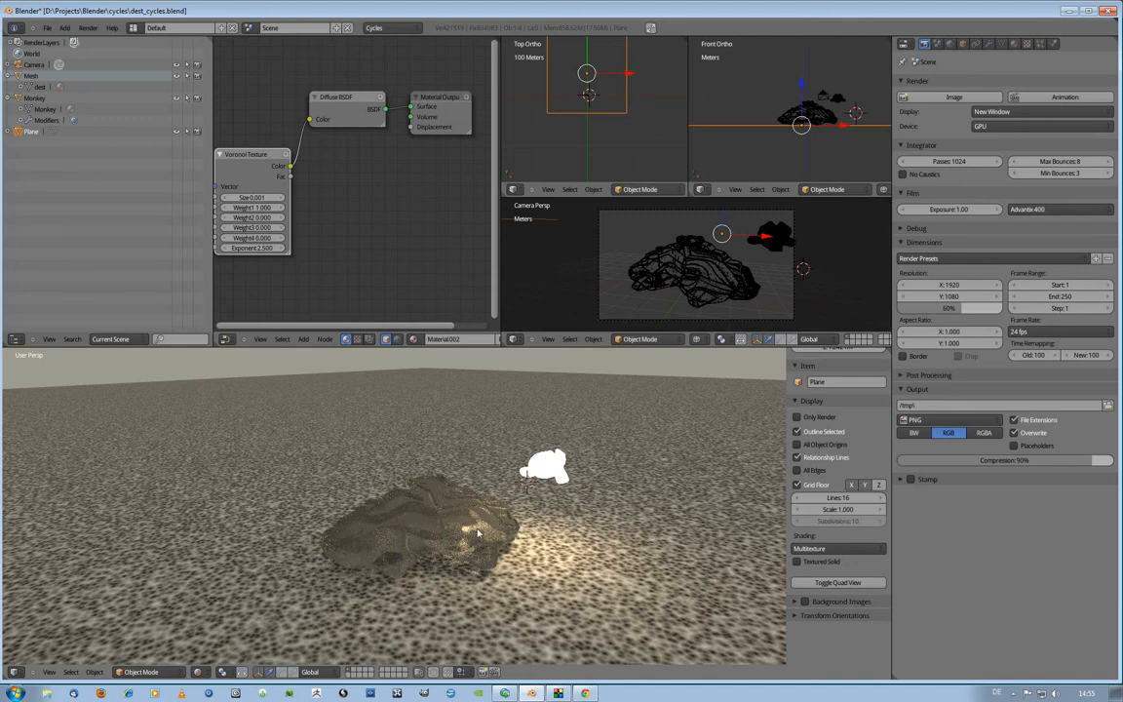
mouse_move(534, 514)
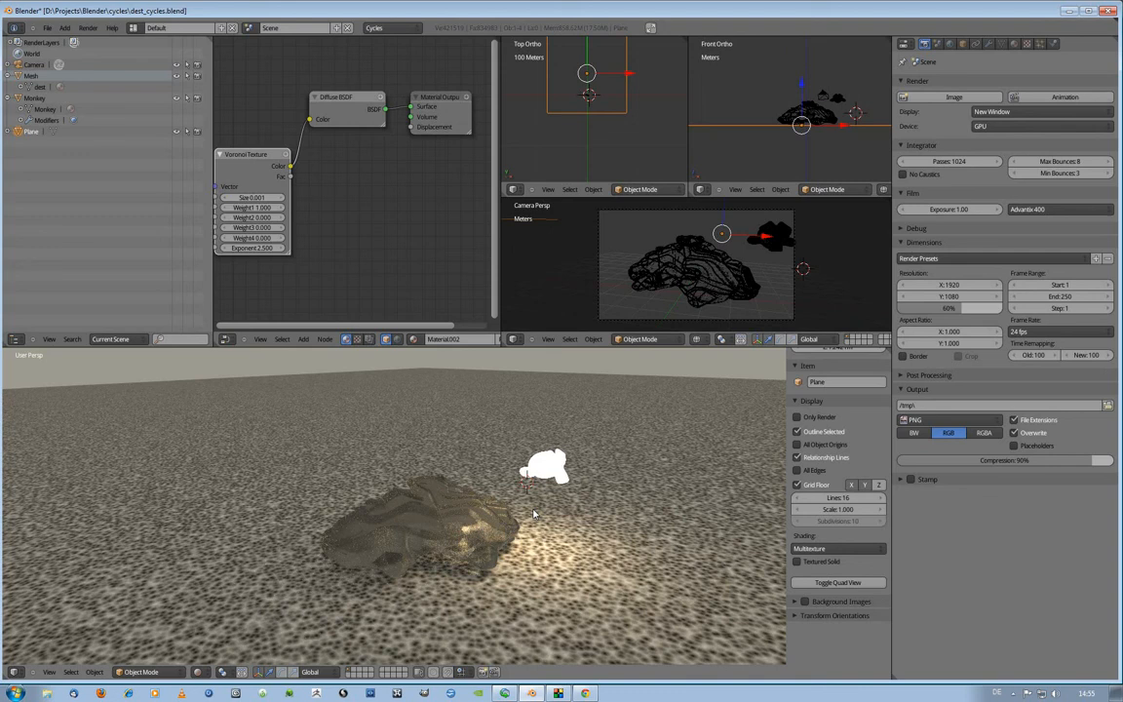
mouse_move(576, 643)
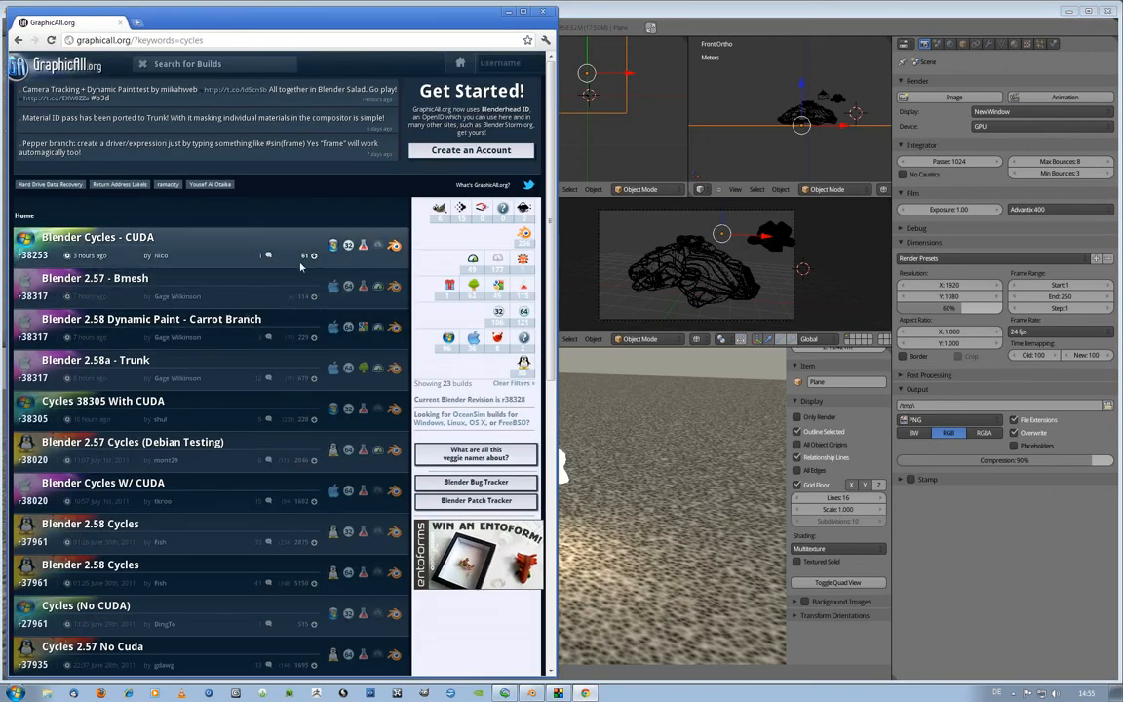
mouse_move(296, 214)
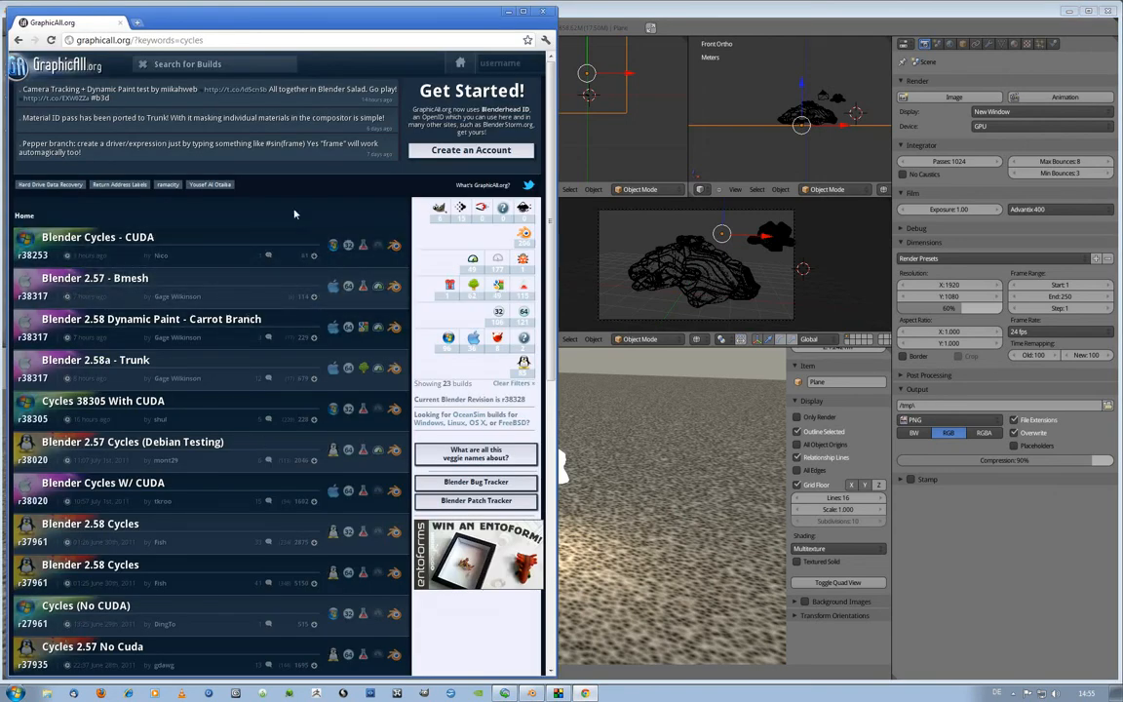